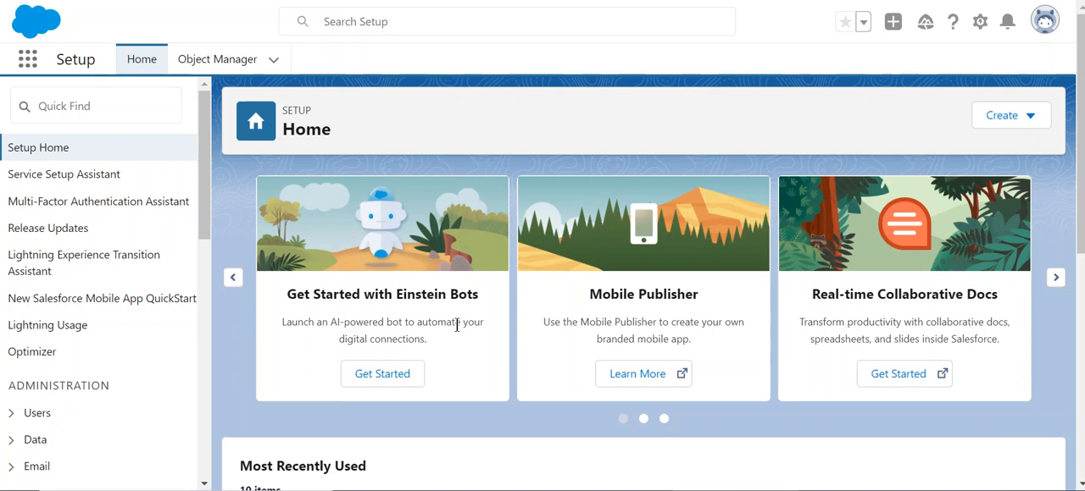
pyautogui.moveTo(335, 141)
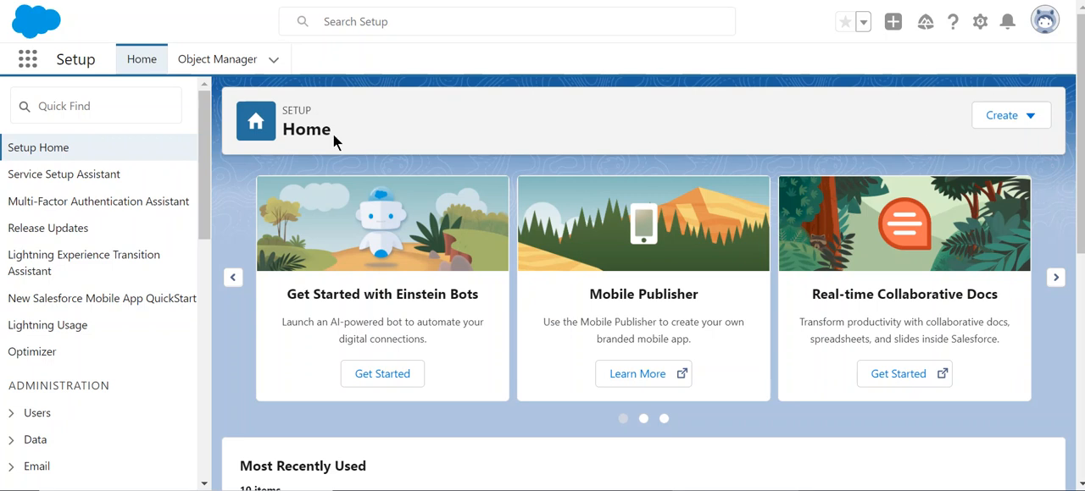
pyautogui.moveTo(871, 102)
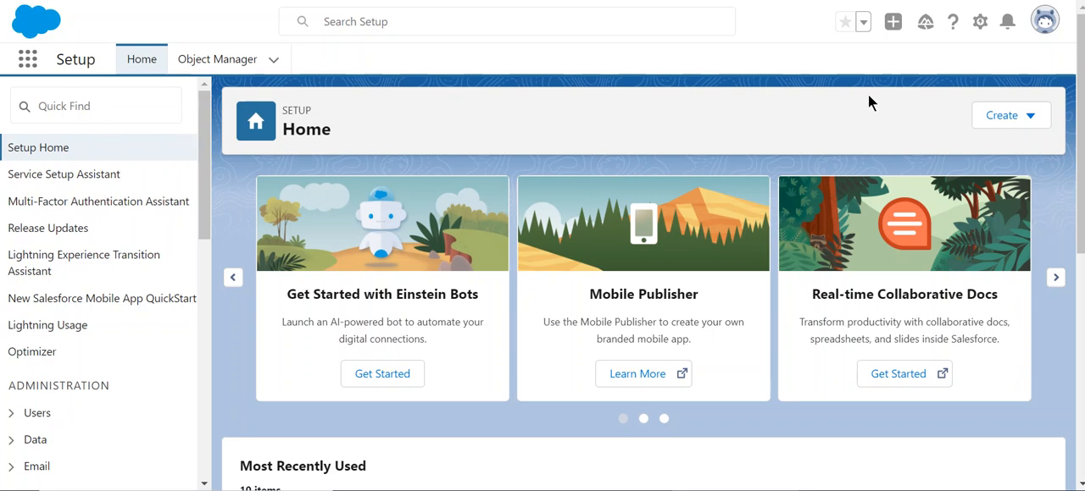
# - Search Setup for 'learn', open Learning Paths, and toggle the switch off and back on
pyautogui.click(979, 21)
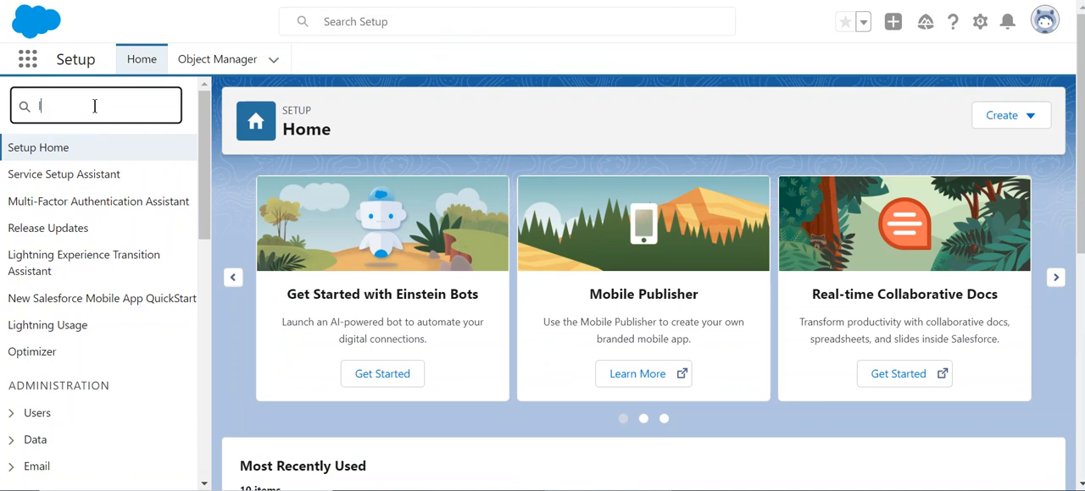
pyautogui.write('learn')
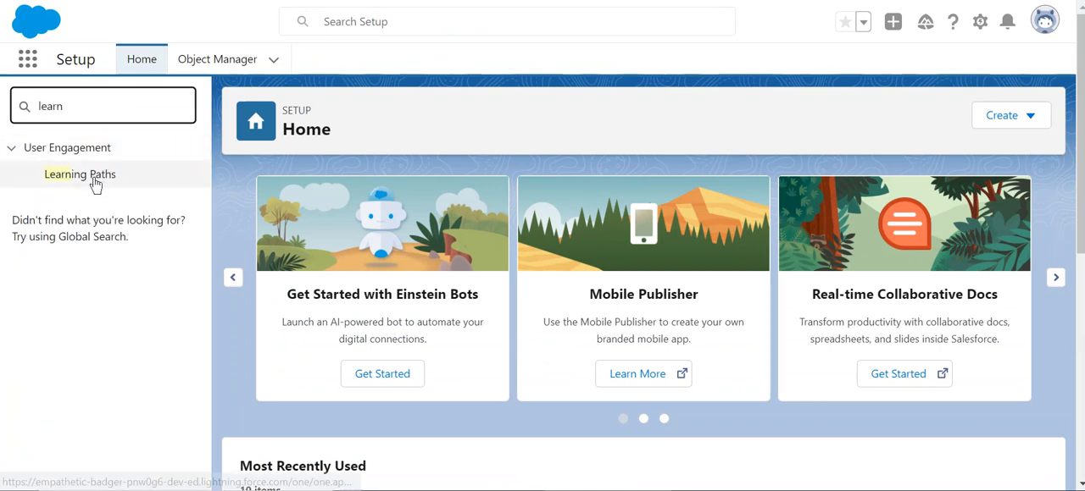
pyautogui.click(80, 174)
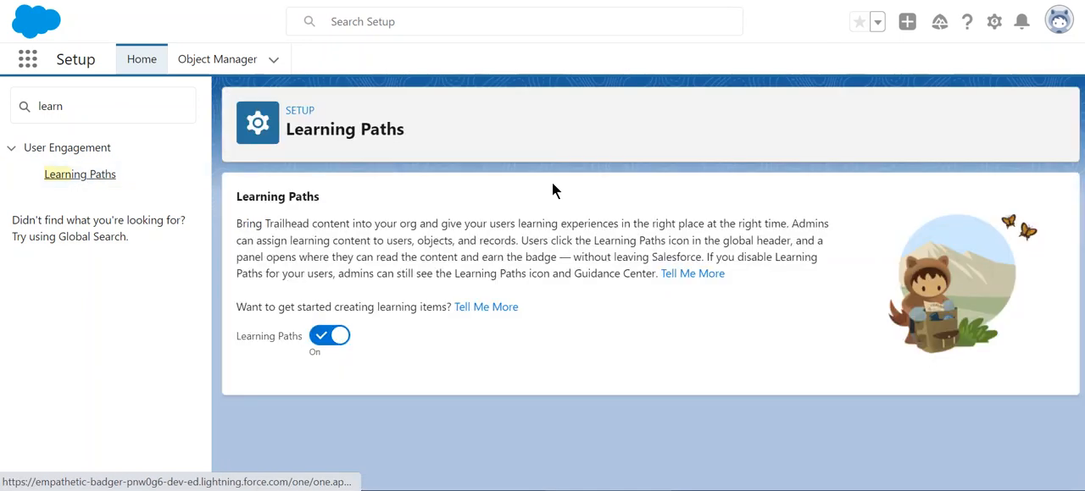
pyautogui.click(329, 336)
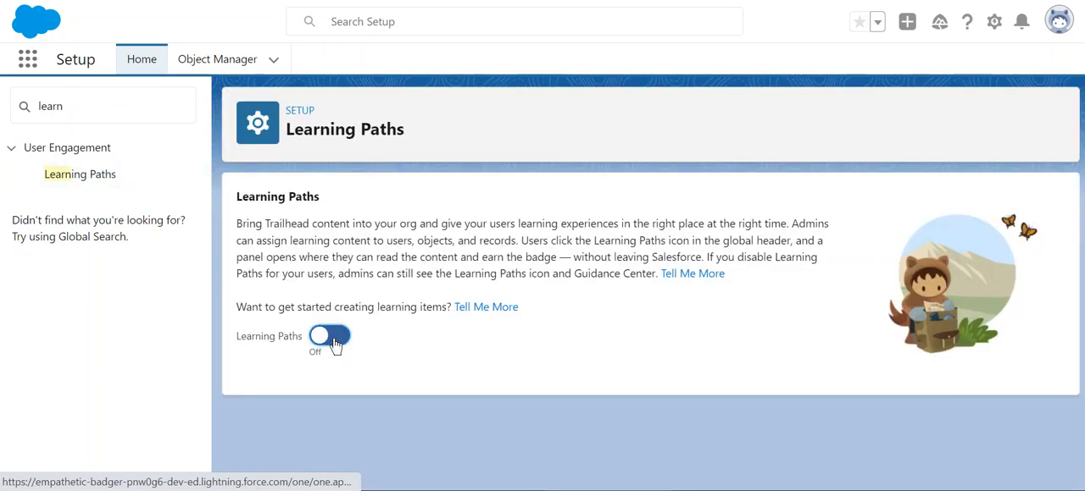
pyautogui.click(329, 335)
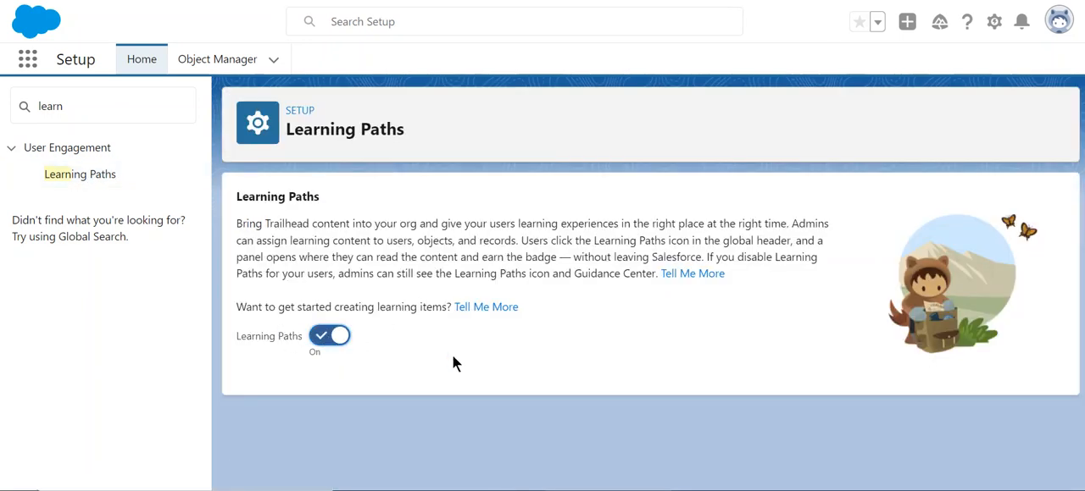
pyautogui.moveTo(822, 209)
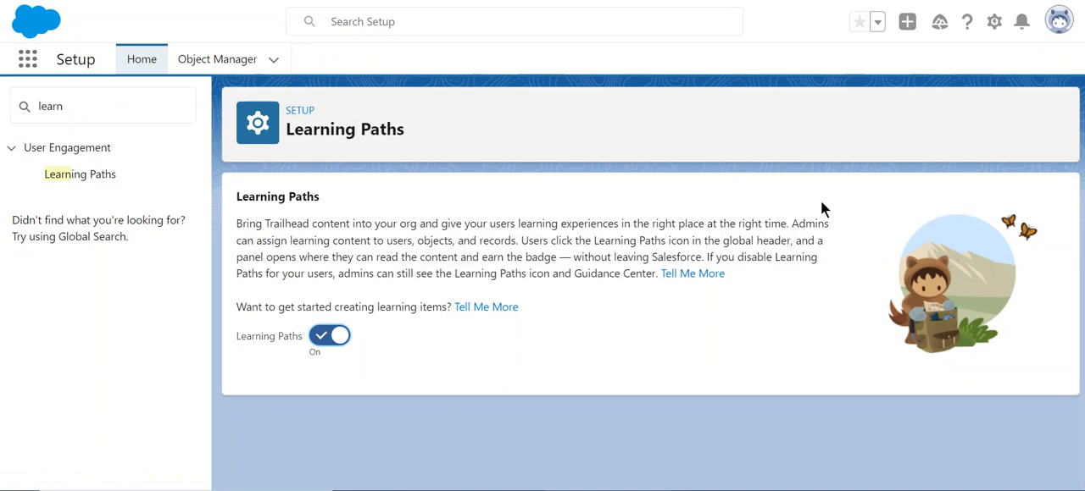
# - Switch to the Object Manager tab in the Setup navigation bar
pyautogui.click(217, 58)
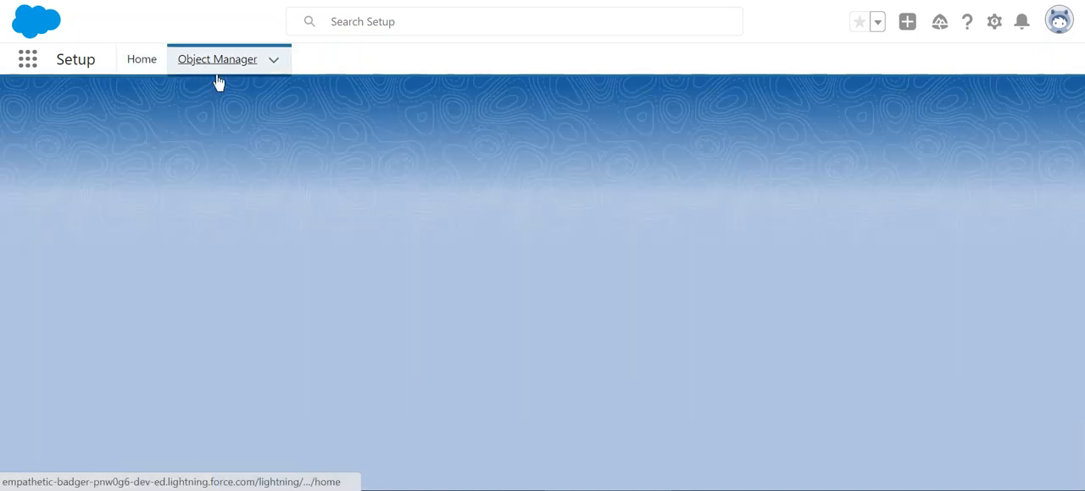
pyautogui.click(217, 58)
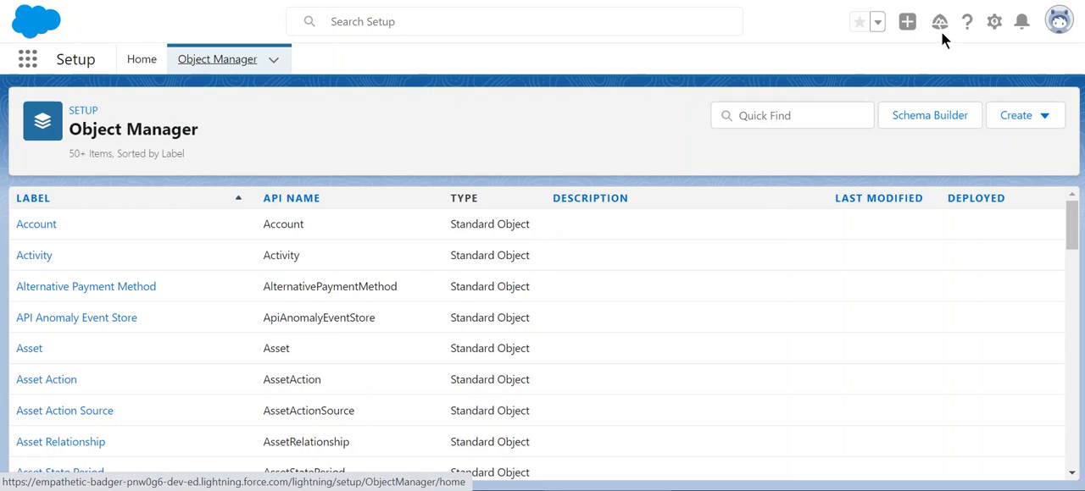
pyautogui.moveTo(862, 39)
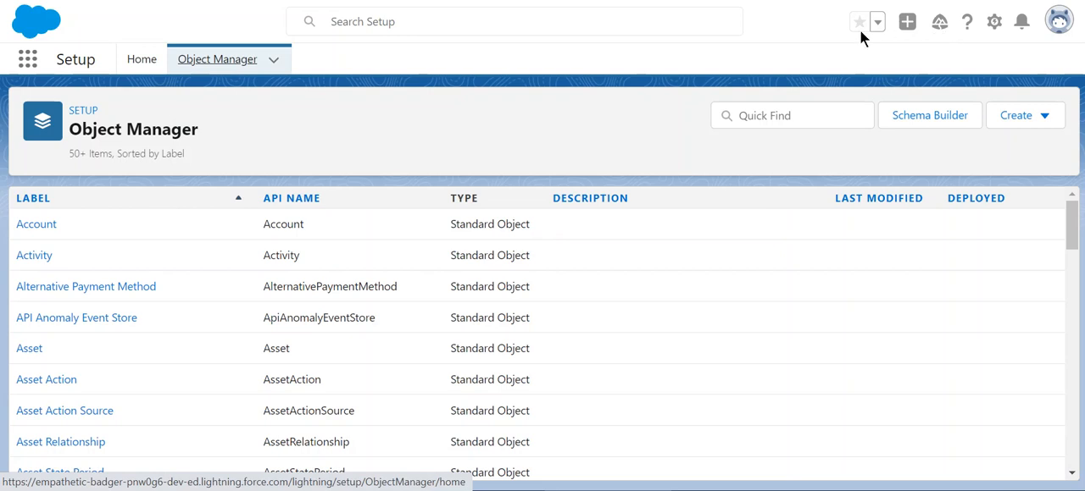
pyautogui.moveTo(939, 21)
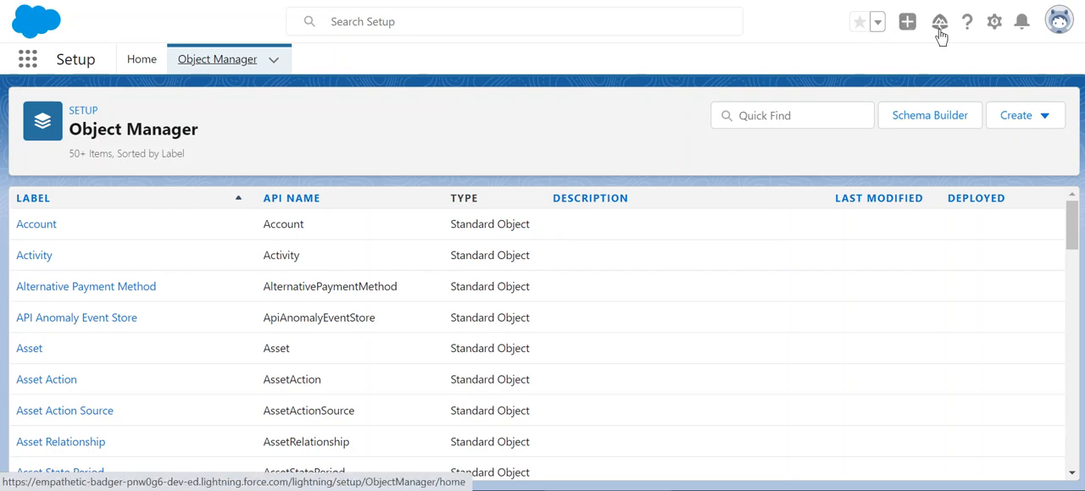
pyautogui.moveTo(939, 22)
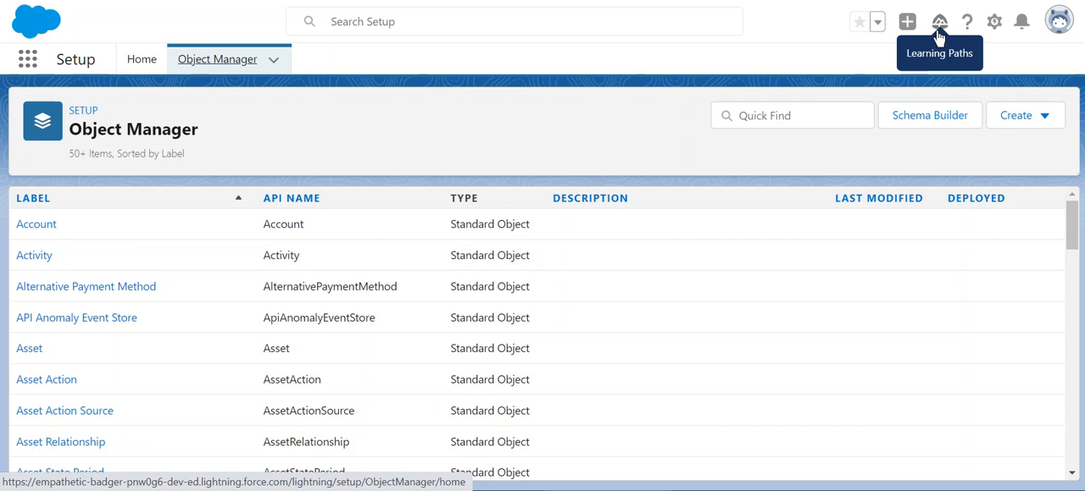
pyautogui.moveTo(941, 45)
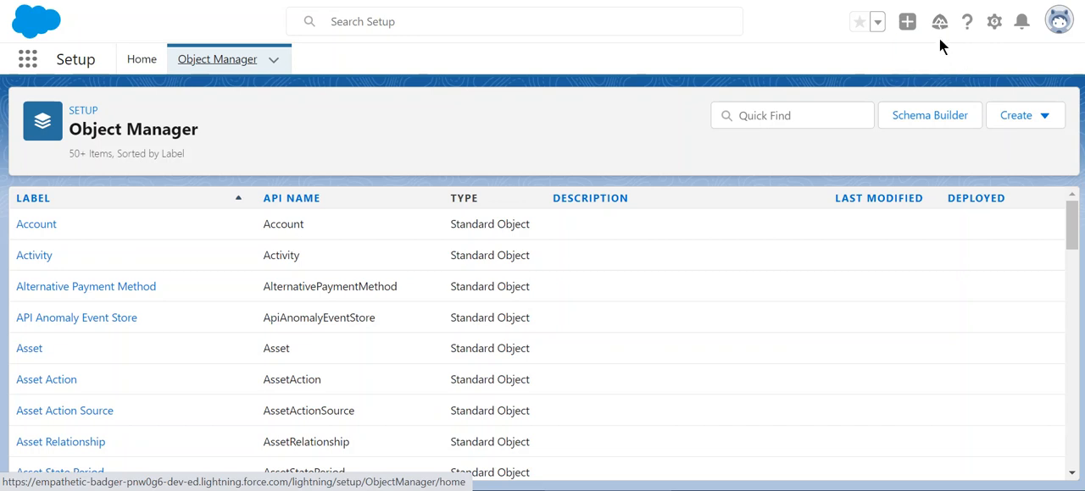
# - Open the Learning Paths side panel from the header and scroll through completed modules
pyautogui.click(939, 22)
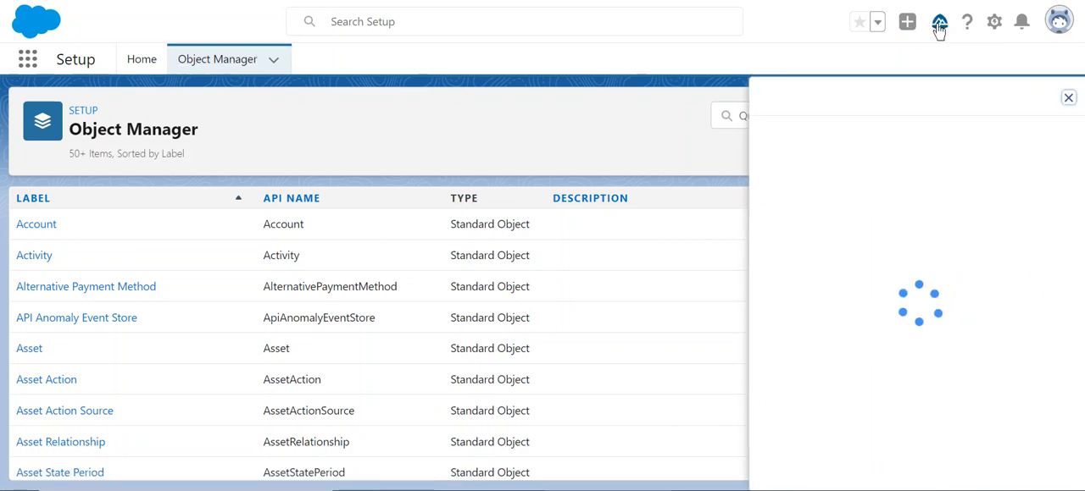
pyautogui.click(939, 22)
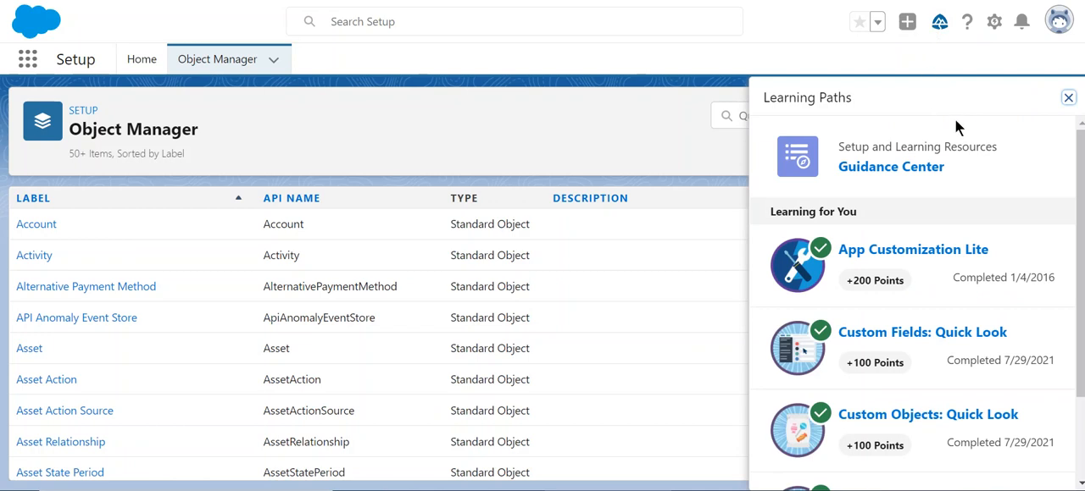
pyautogui.moveTo(984, 461)
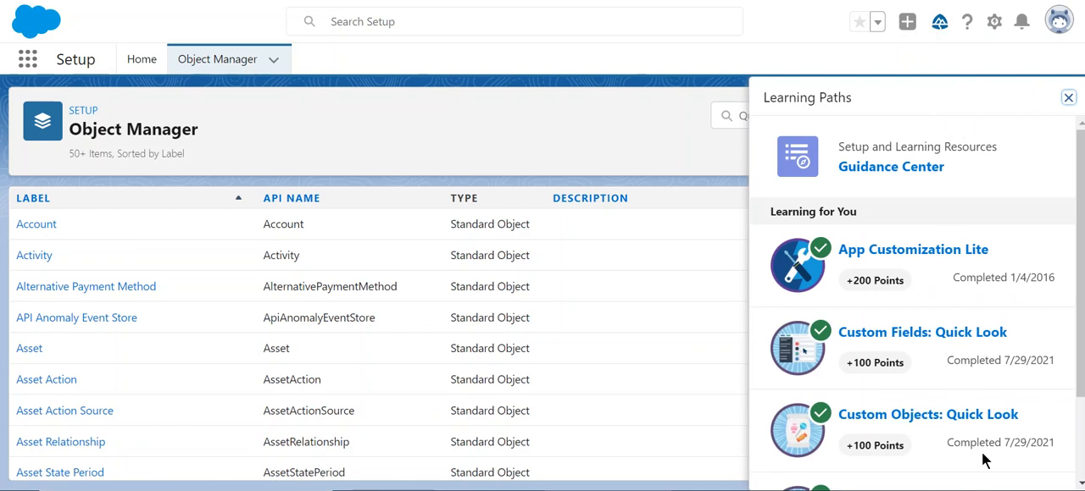
pyautogui.scroll(-3)
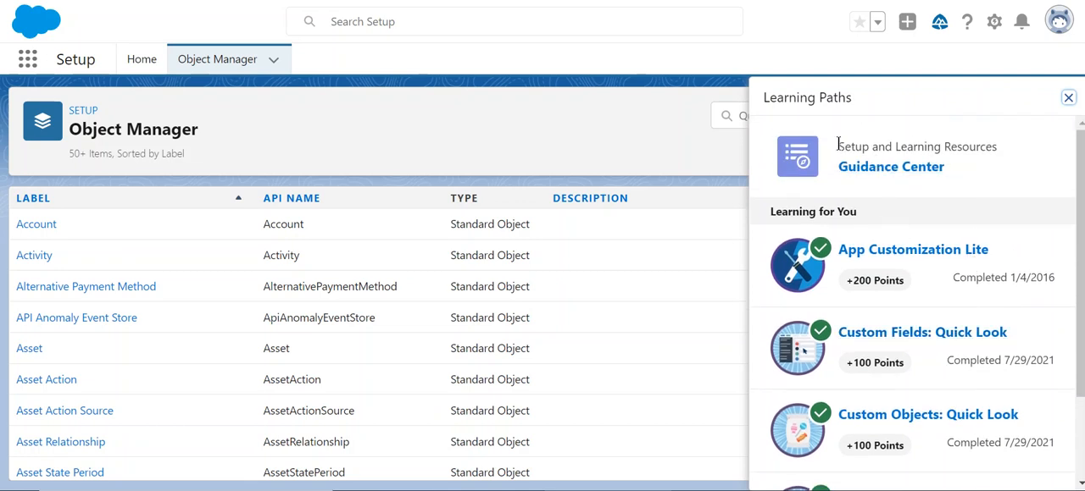
pyautogui.moveTo(916, 153)
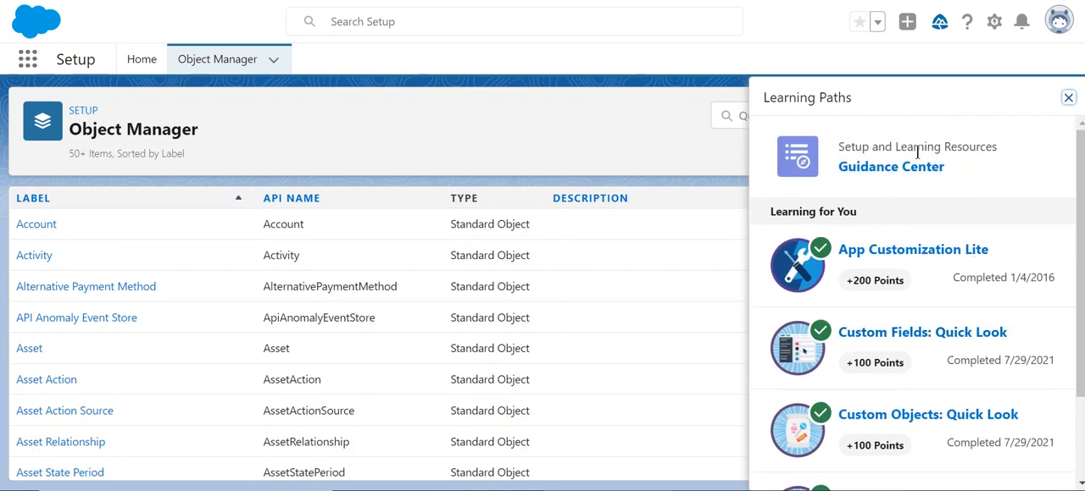
pyautogui.moveTo(891, 167)
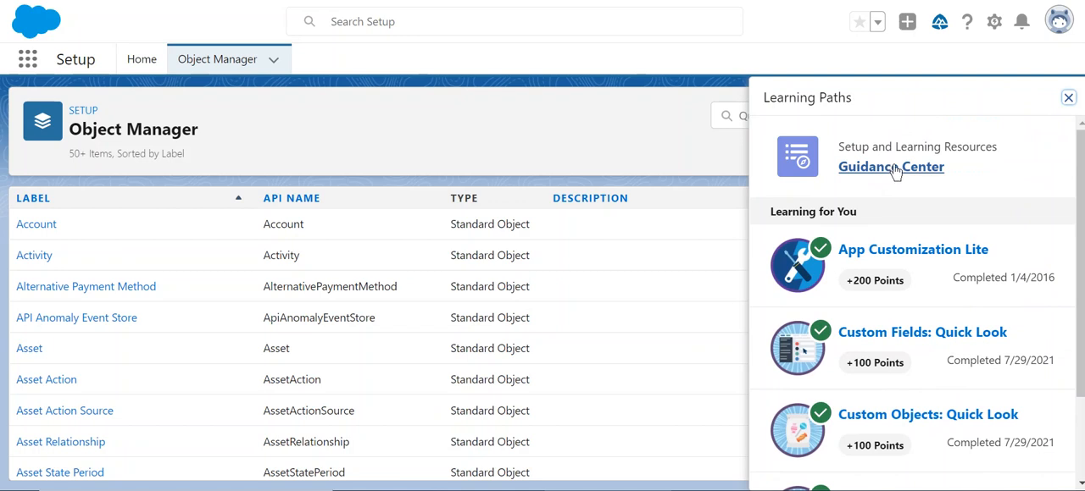
# - Open the Guidance Center and show the Multi-Factor Authentication guide's Archive option
pyautogui.click(891, 166)
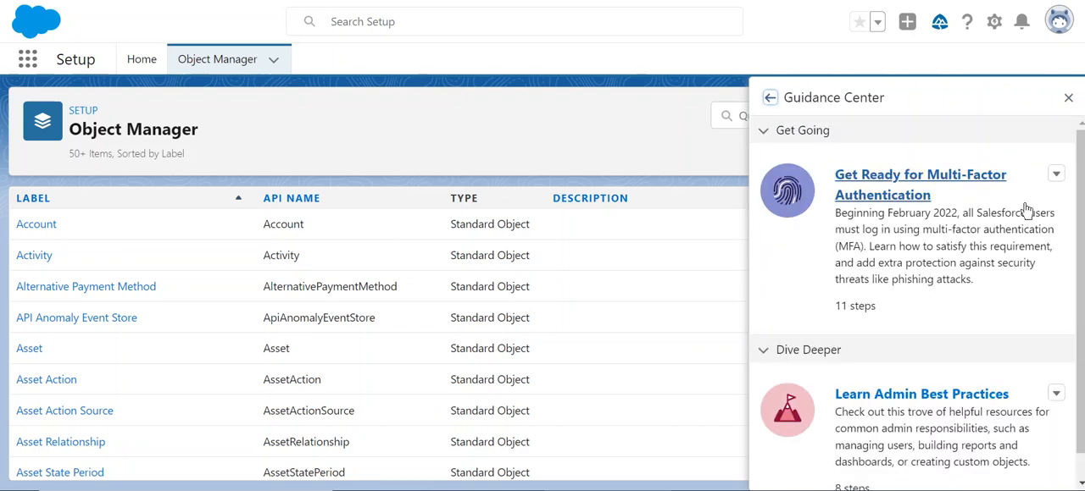
pyautogui.moveTo(906, 194)
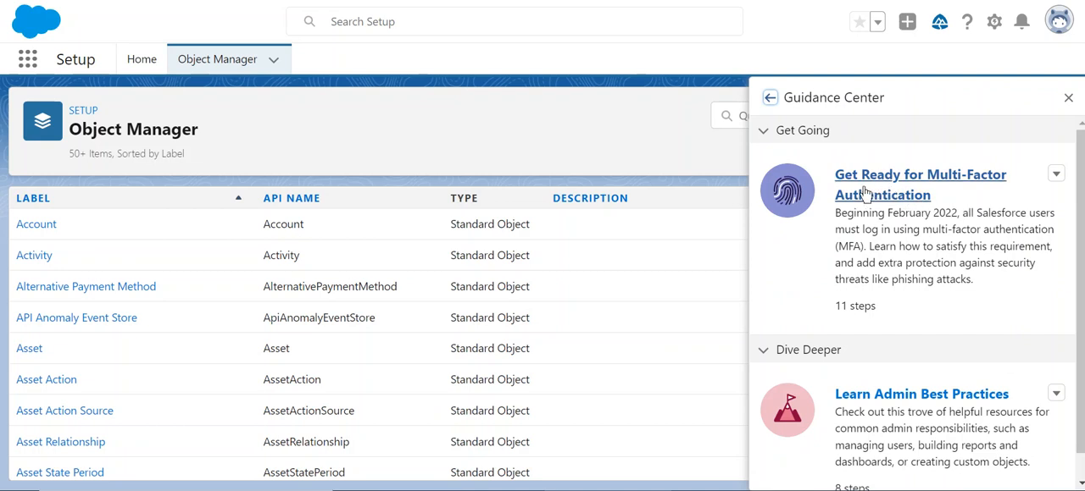
pyautogui.moveTo(882, 195)
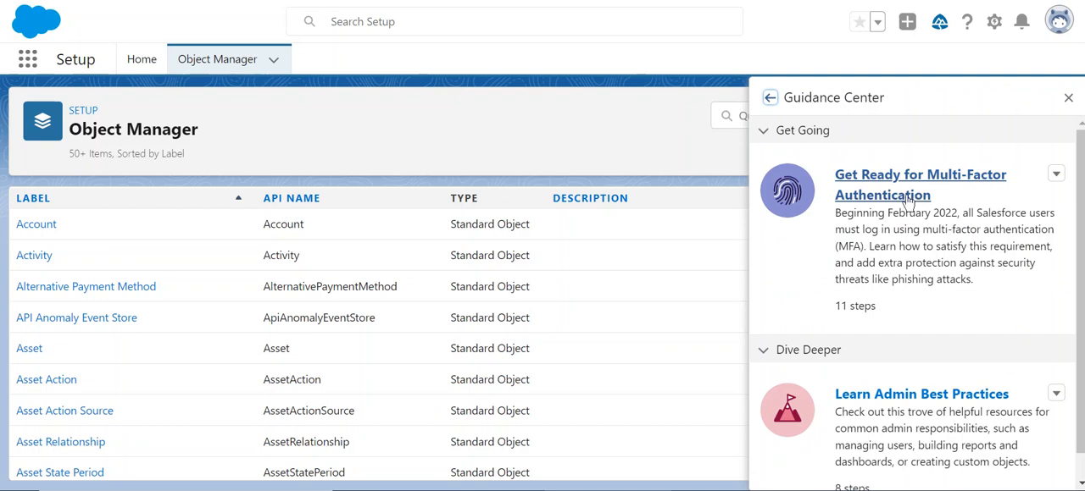
pyautogui.moveTo(924, 200)
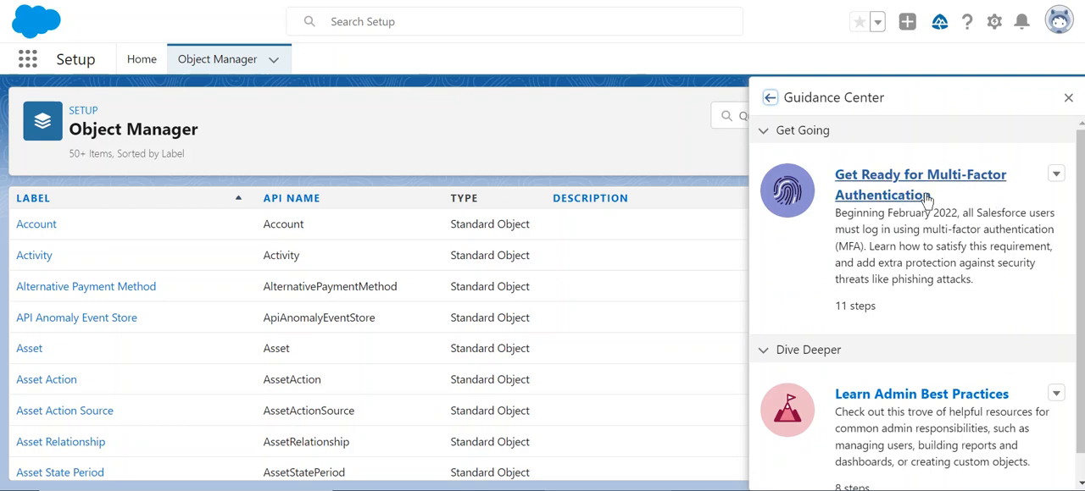
pyautogui.scroll(-3)
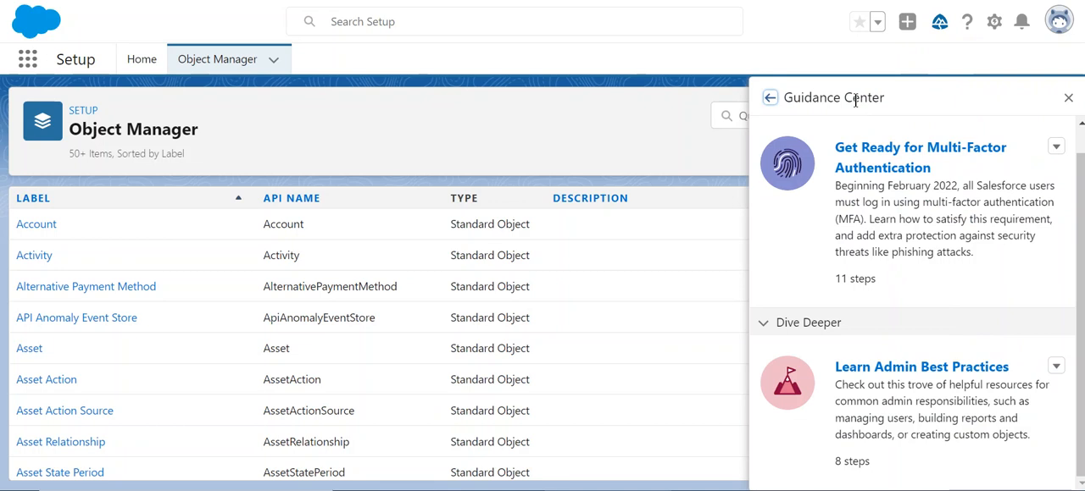
pyautogui.click(1055, 147)
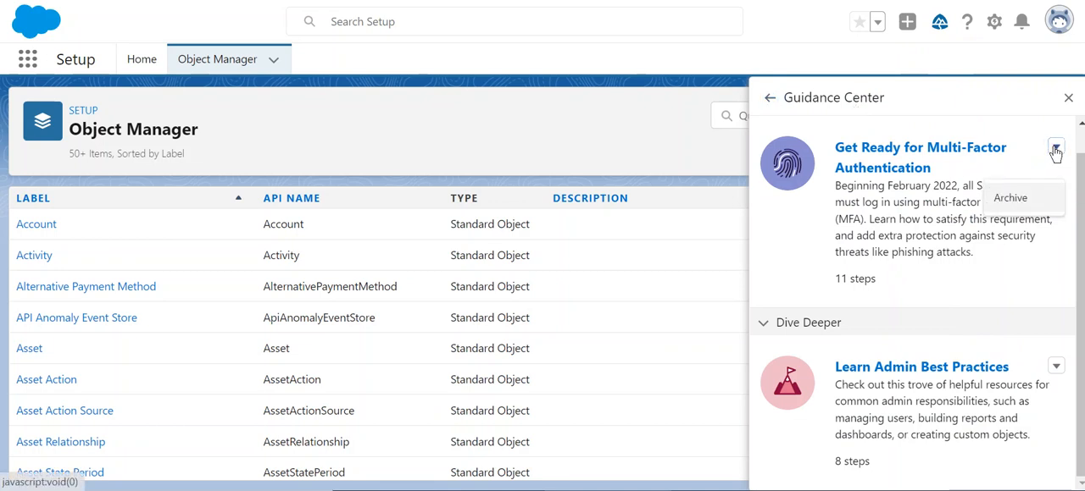
pyautogui.moveTo(1055, 366)
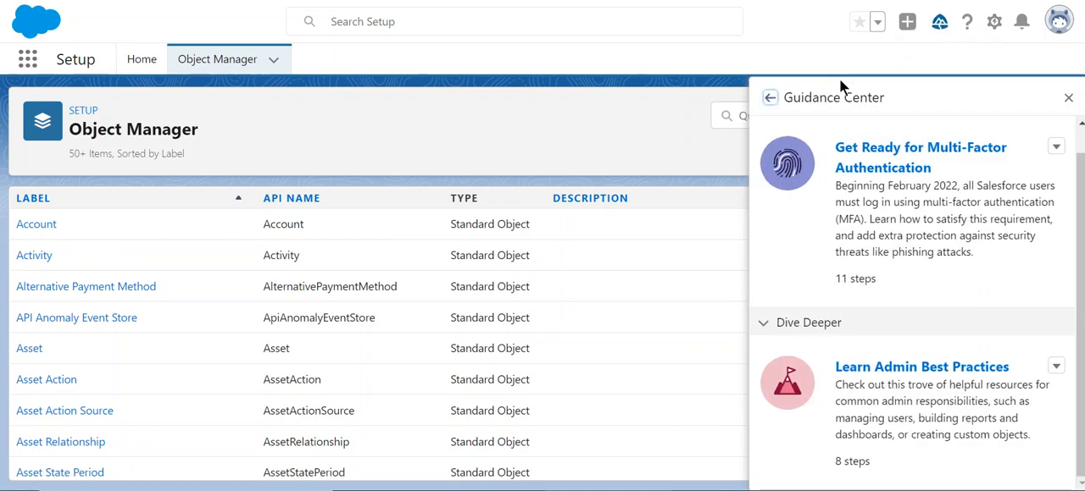
# - Return from the Guidance Center to the Learning Paths list in the panel
pyautogui.click(770, 98)
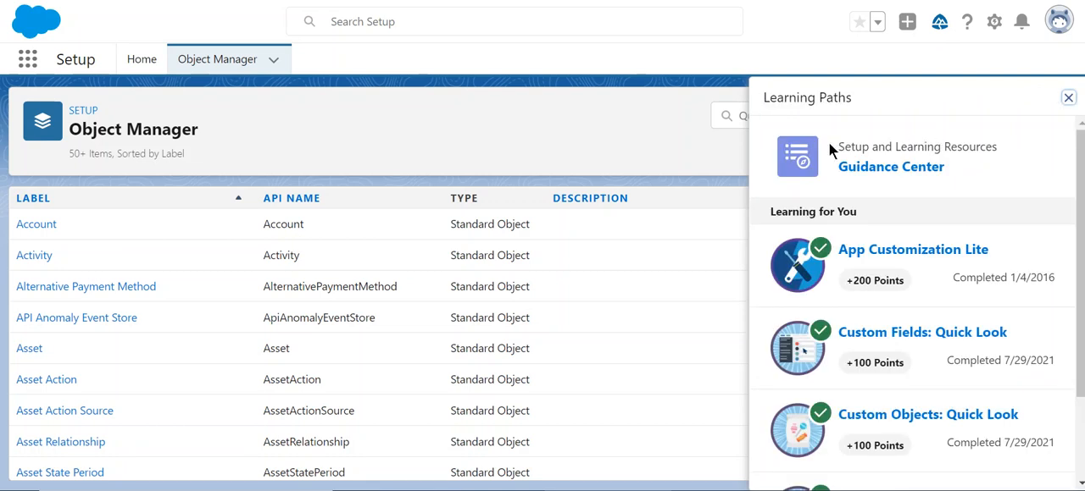
pyautogui.moveTo(858, 111)
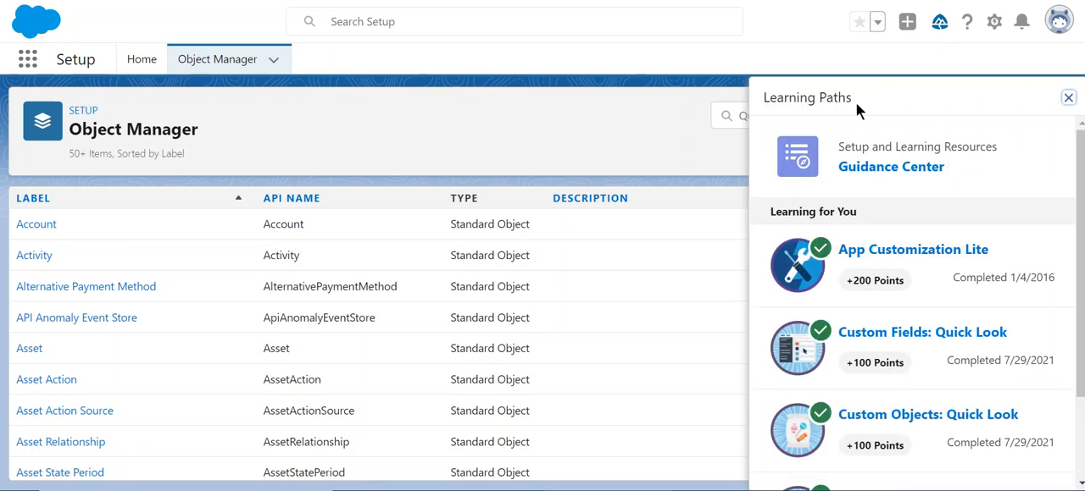
pyautogui.moveTo(969, 209)
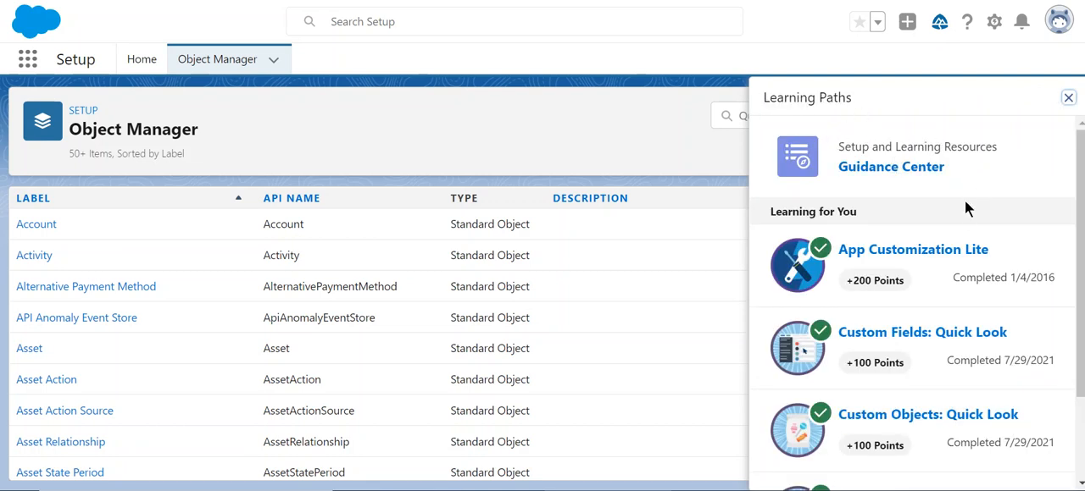
pyautogui.scroll(-3)
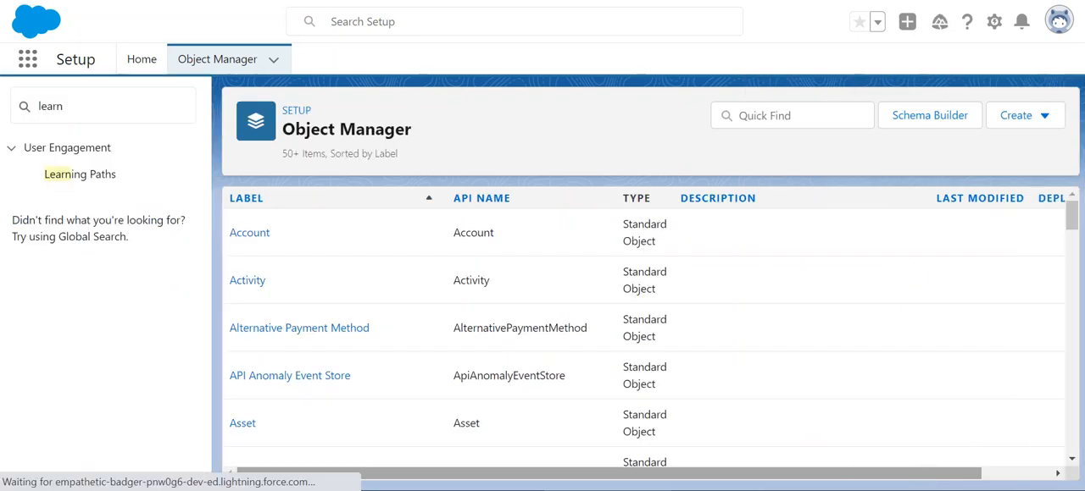
# - Open Learning Home and switch to the empty Manage Learning Assignments tab
pyautogui.click(79, 173)
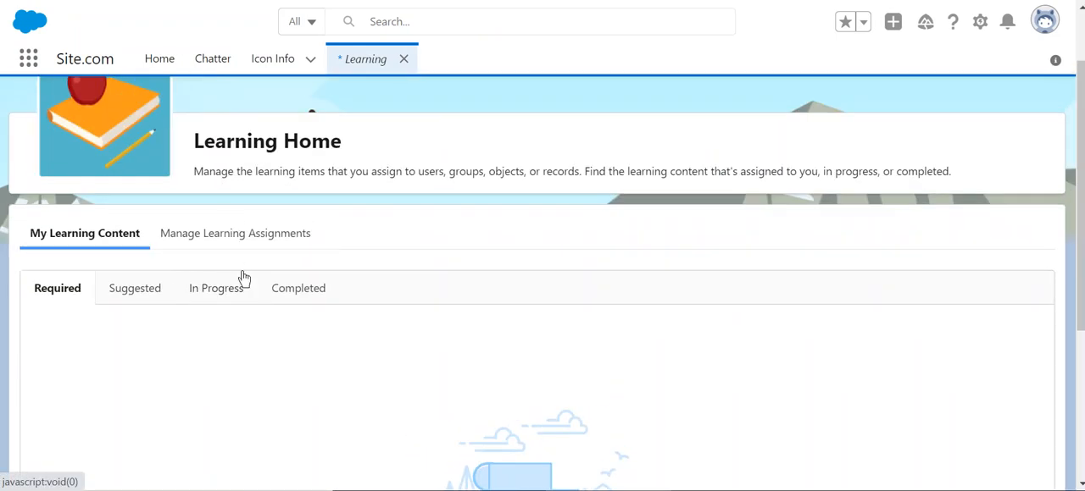
pyautogui.moveTo(237, 297)
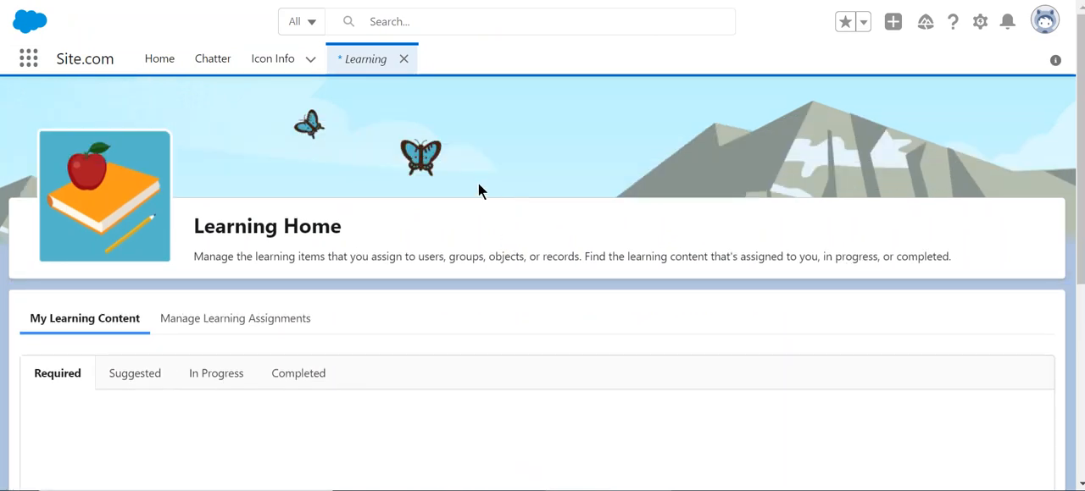
pyautogui.moveTo(591, 91)
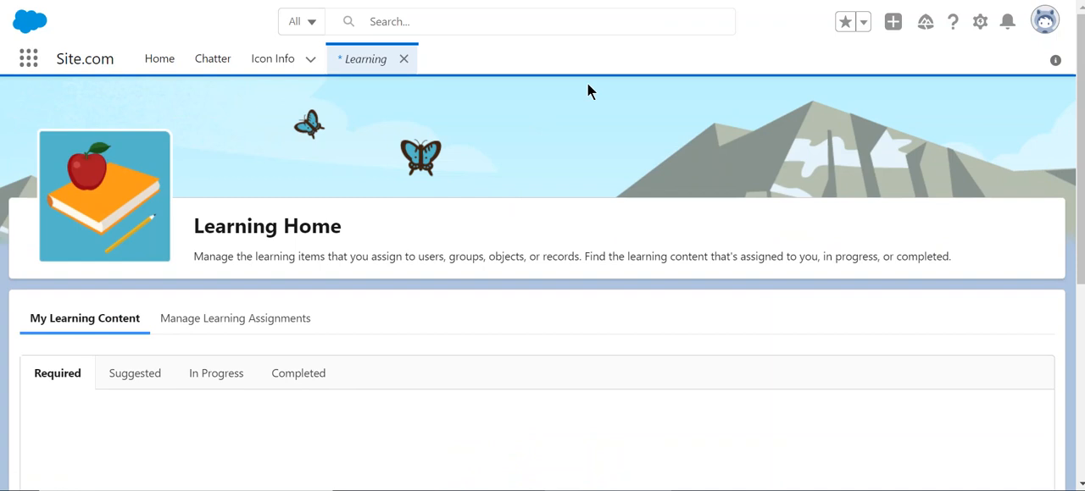
pyautogui.moveTo(172, 438)
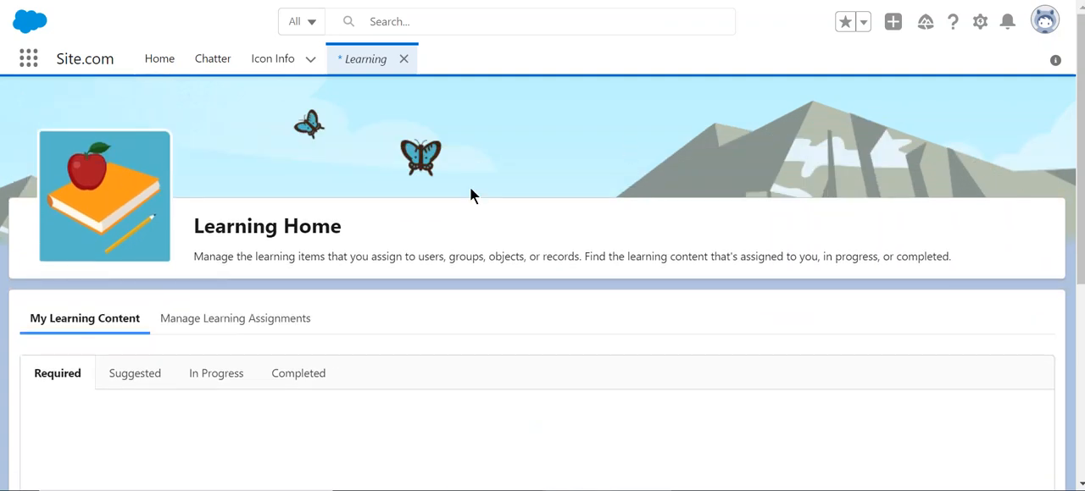
pyautogui.scroll(-3)
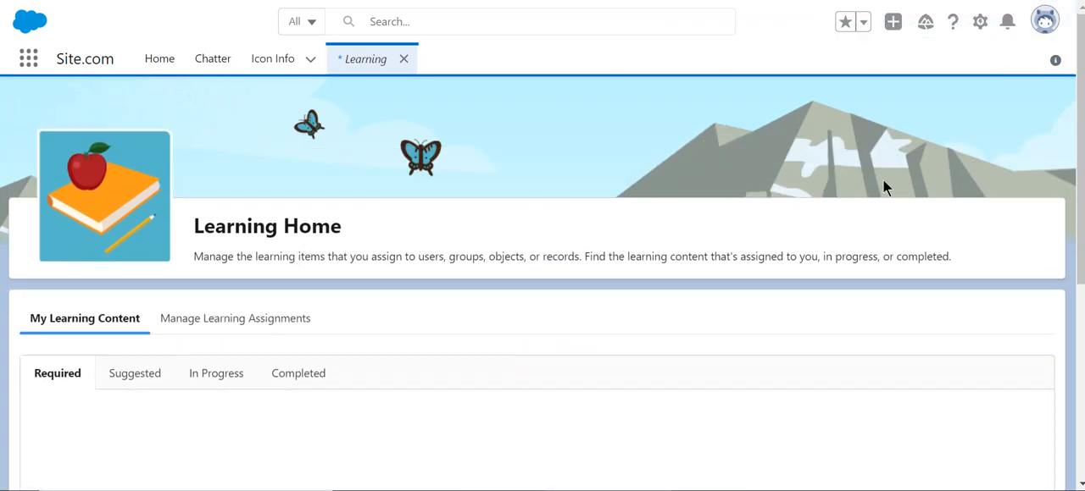
pyautogui.scroll(-3)
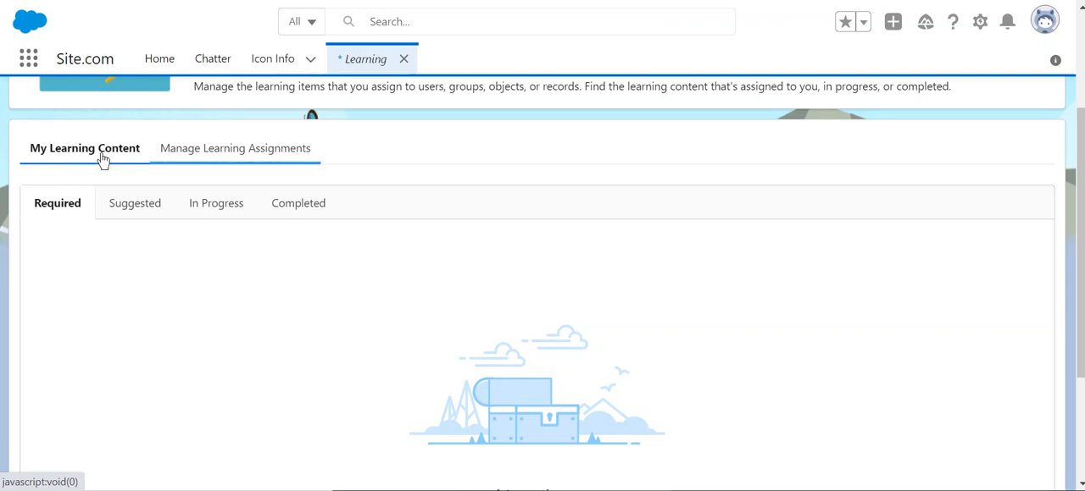
pyautogui.click(234, 148)
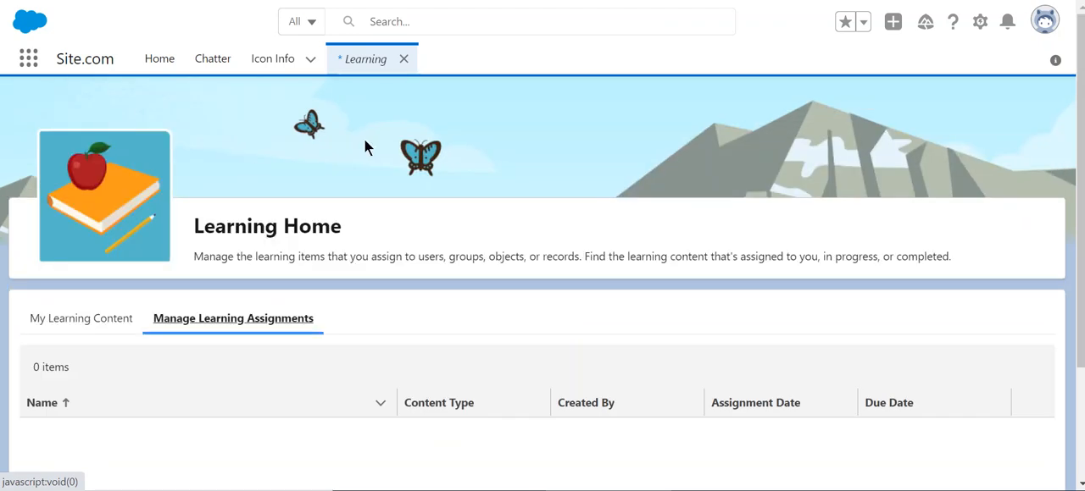
pyautogui.scroll(-3)
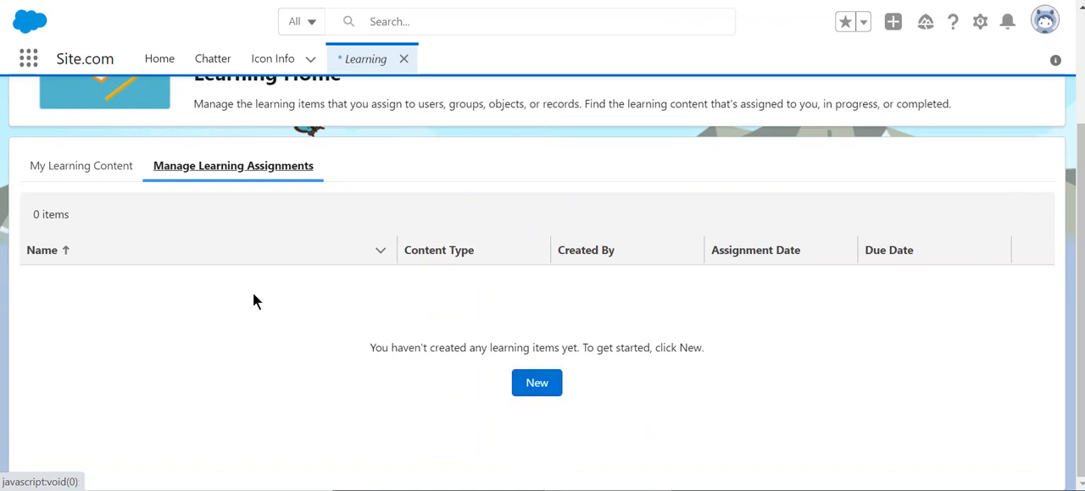
pyautogui.moveTo(475, 140)
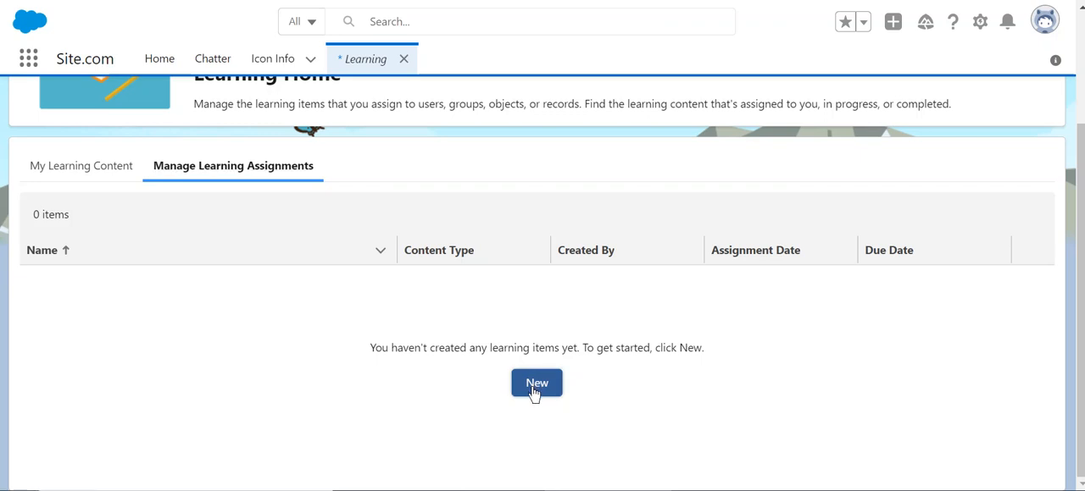
# - Start a new learning item and pick the 'Opportunities List View: Step-by-Step' module
pyautogui.click(537, 383)
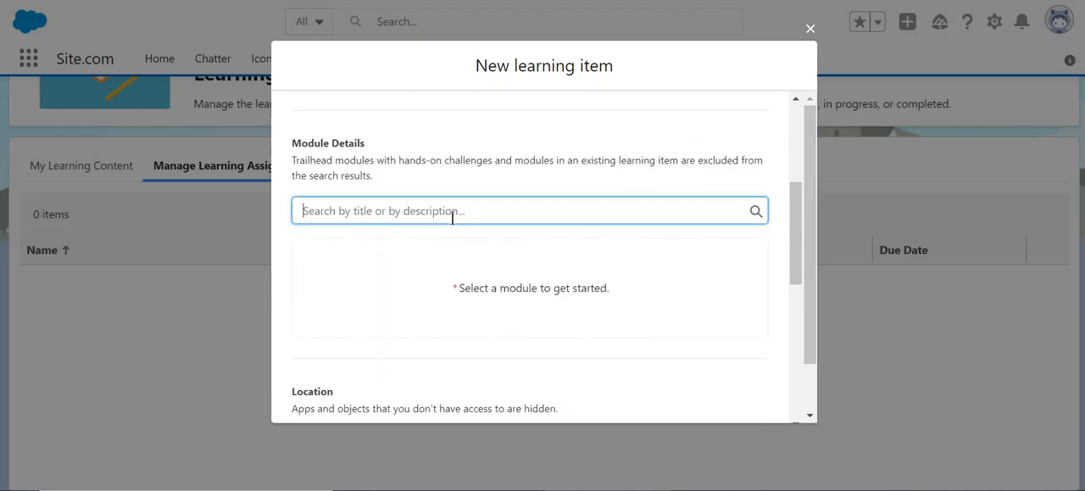
pyautogui.write('o')
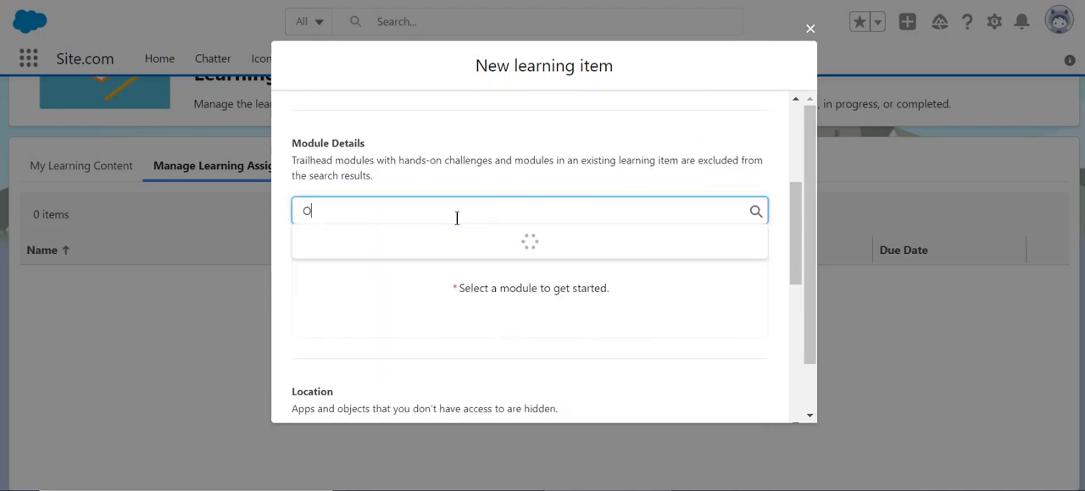
pyautogui.write('pp')
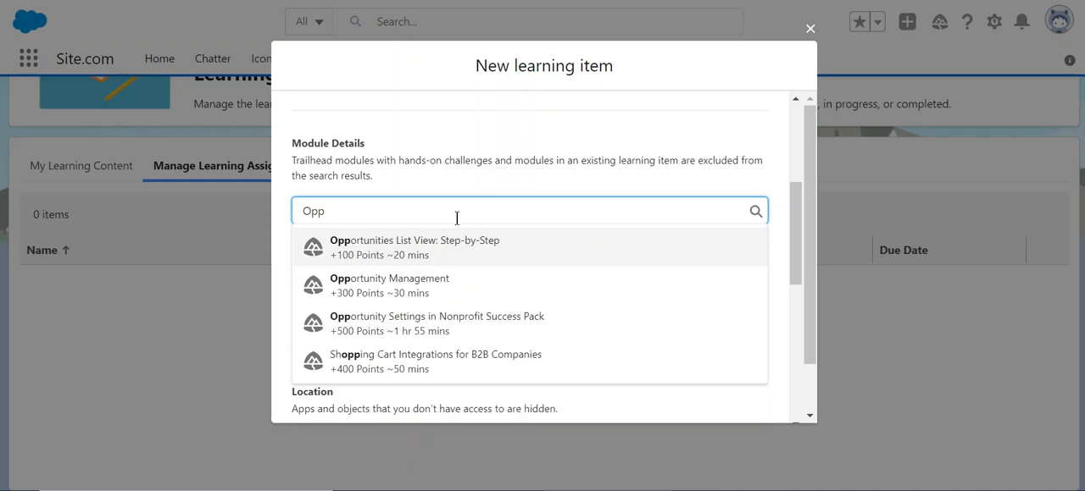
pyautogui.click(415, 248)
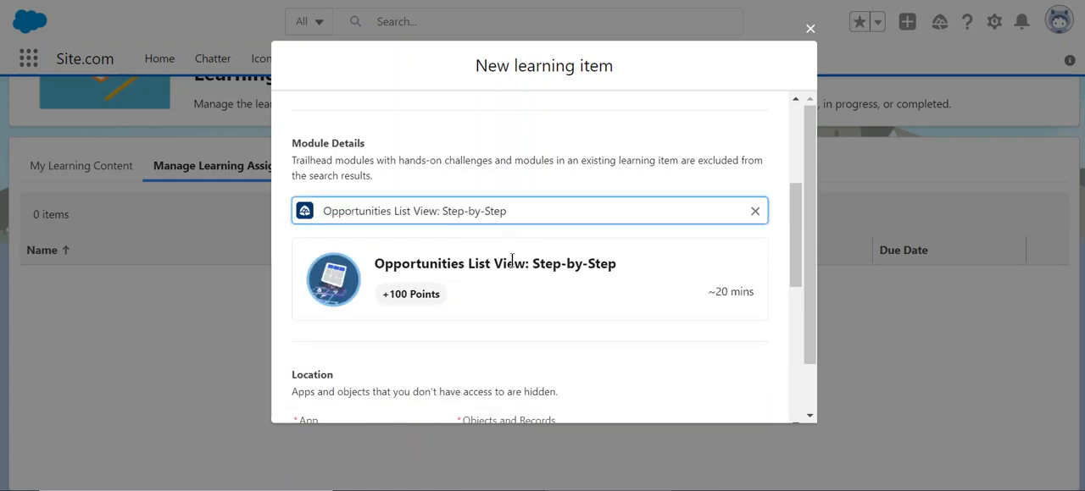
pyautogui.scroll(-3)
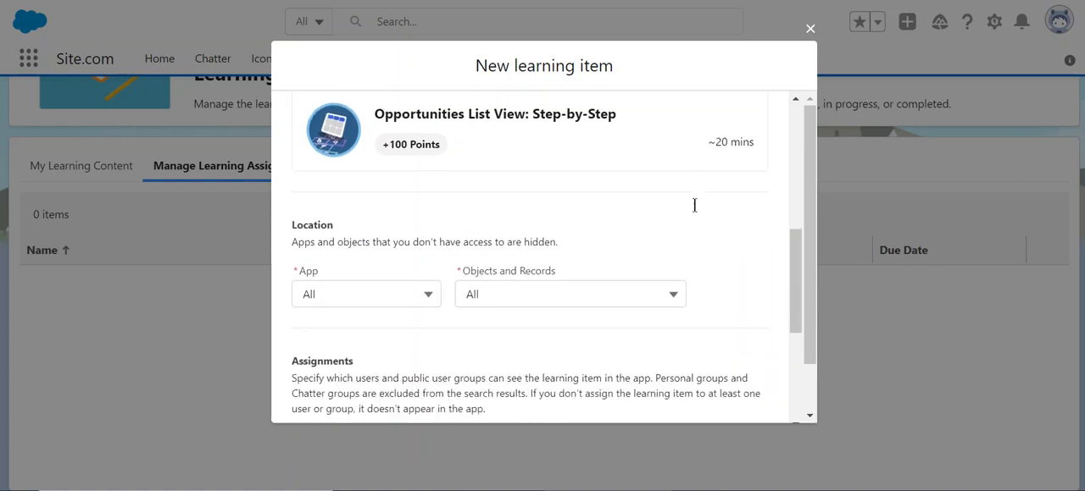
# - Make the item available in all apps, due in 30 days, and save it
pyautogui.click(366, 294)
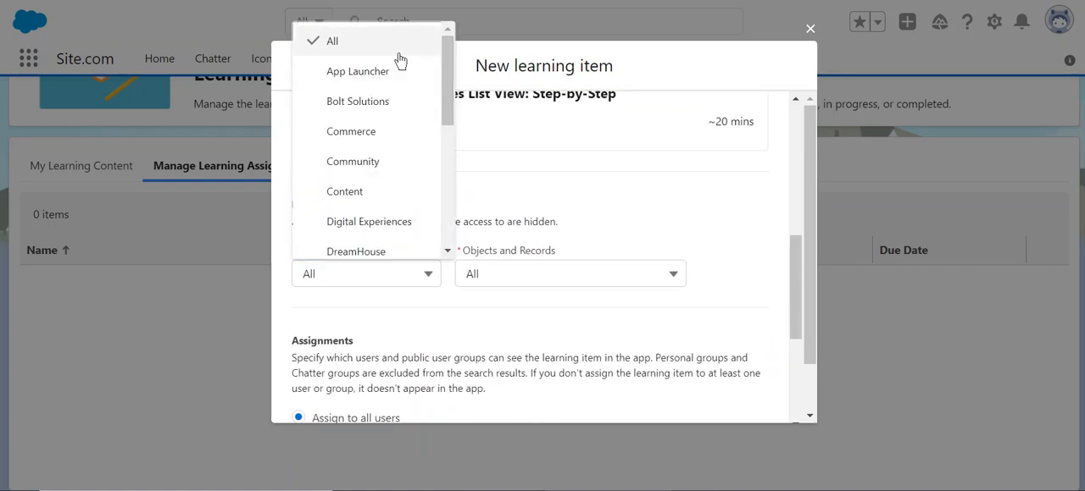
pyautogui.click(570, 272)
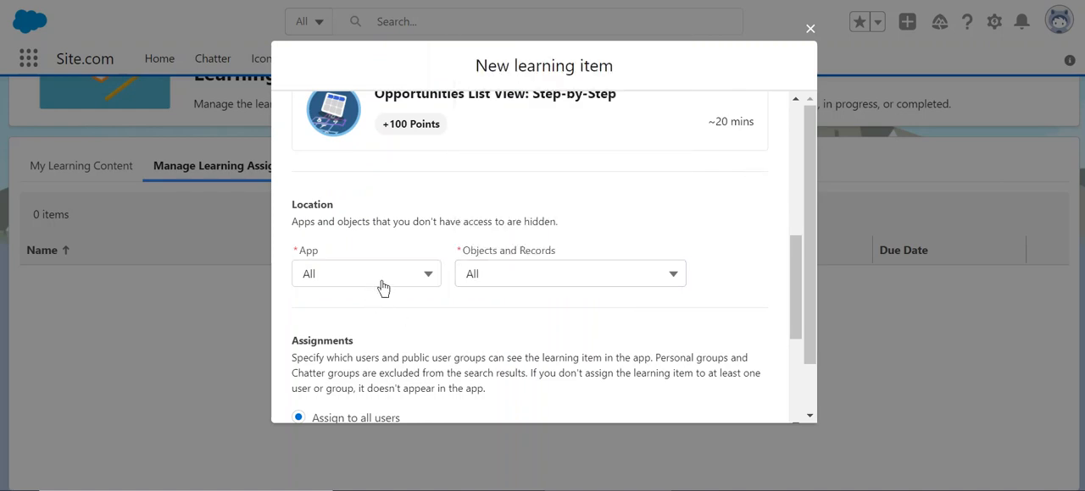
pyautogui.scroll(-3)
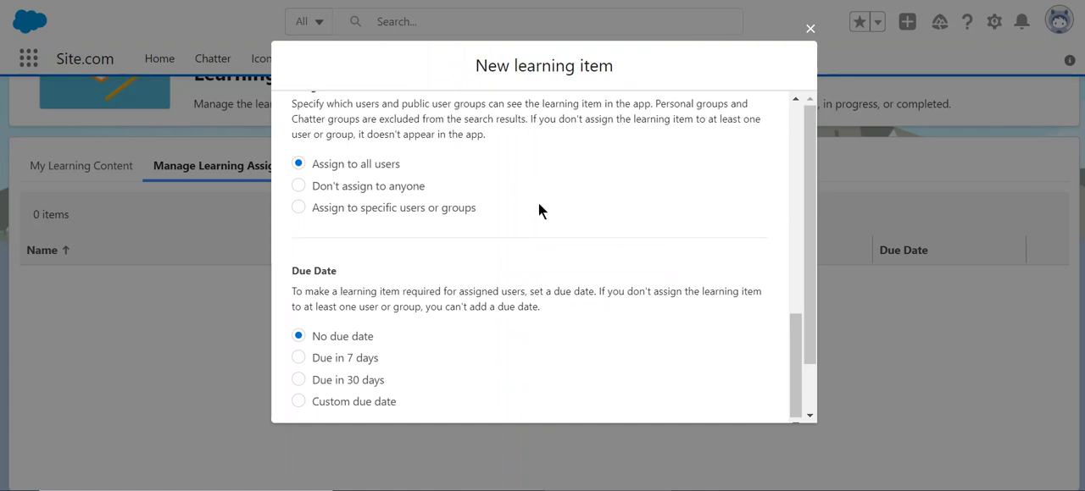
pyautogui.scroll(-3)
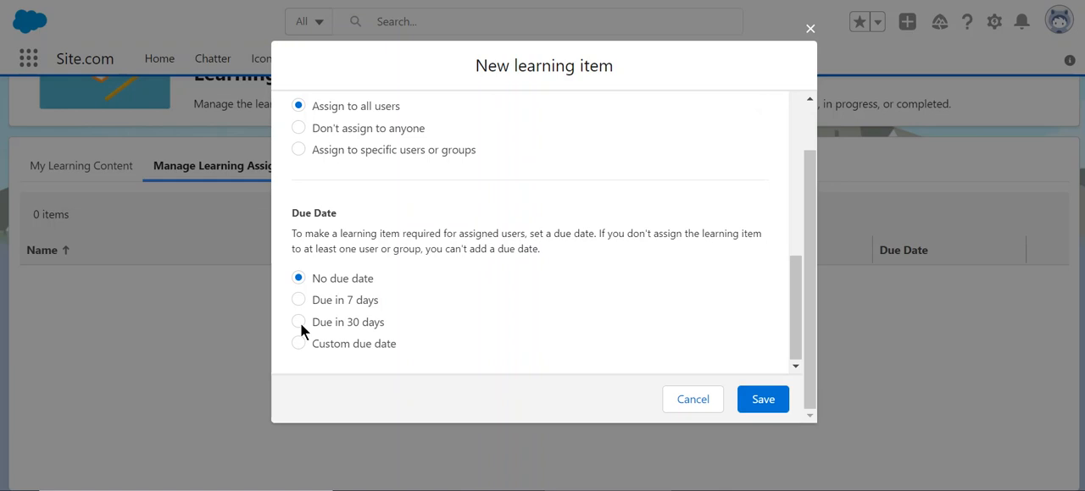
pyautogui.click(298, 322)
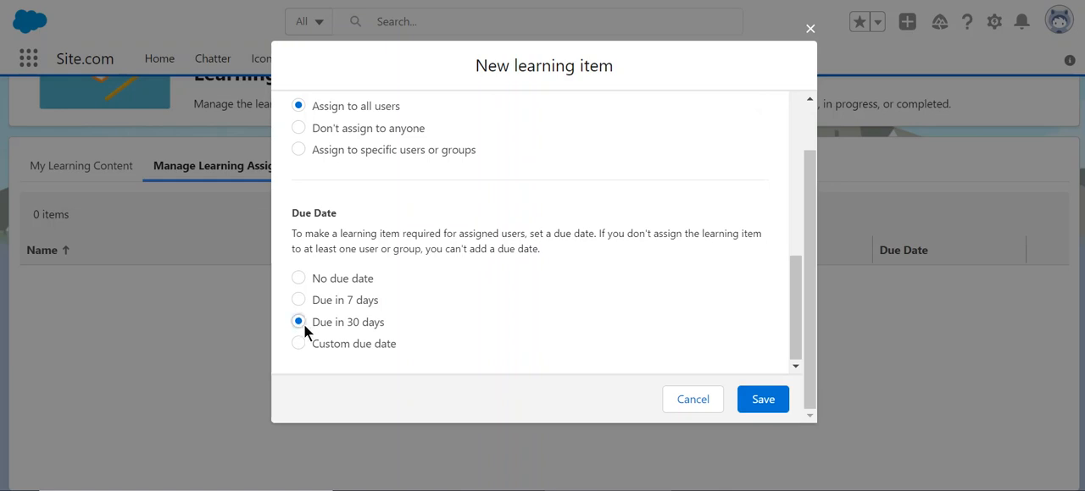
pyautogui.moveTo(762, 399)
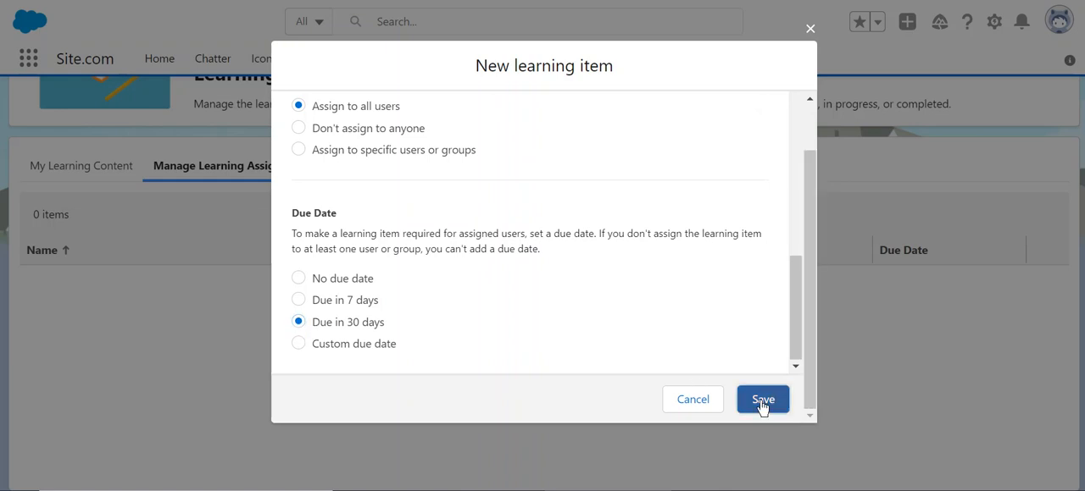
pyautogui.click(762, 399)
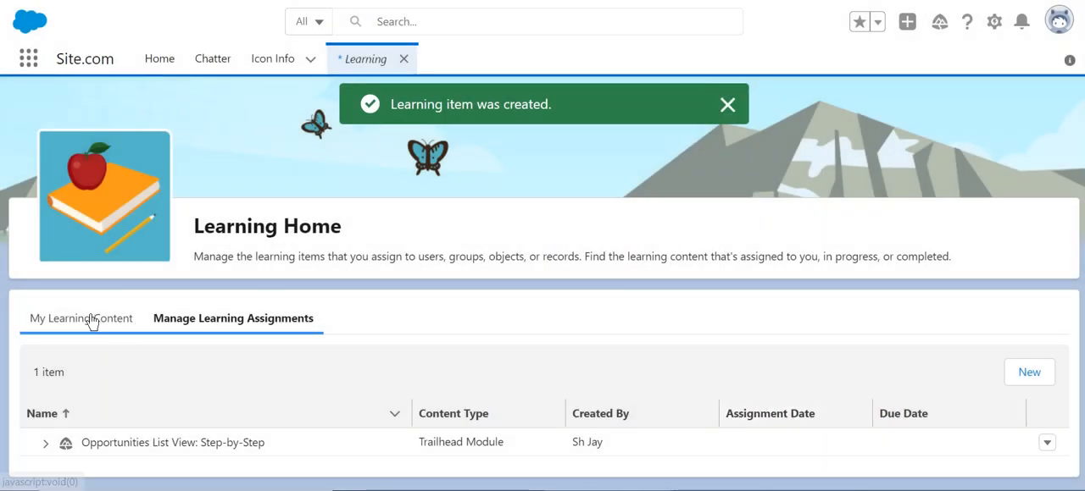
# - Review In Progress learning content, then show the Opportunities List View item's row actions
pyautogui.click(80, 318)
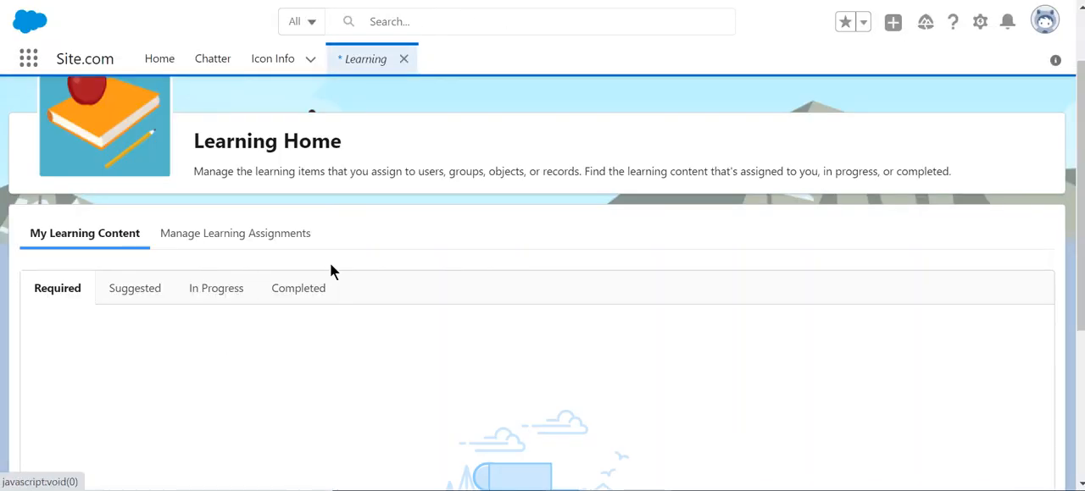
pyautogui.click(214, 288)
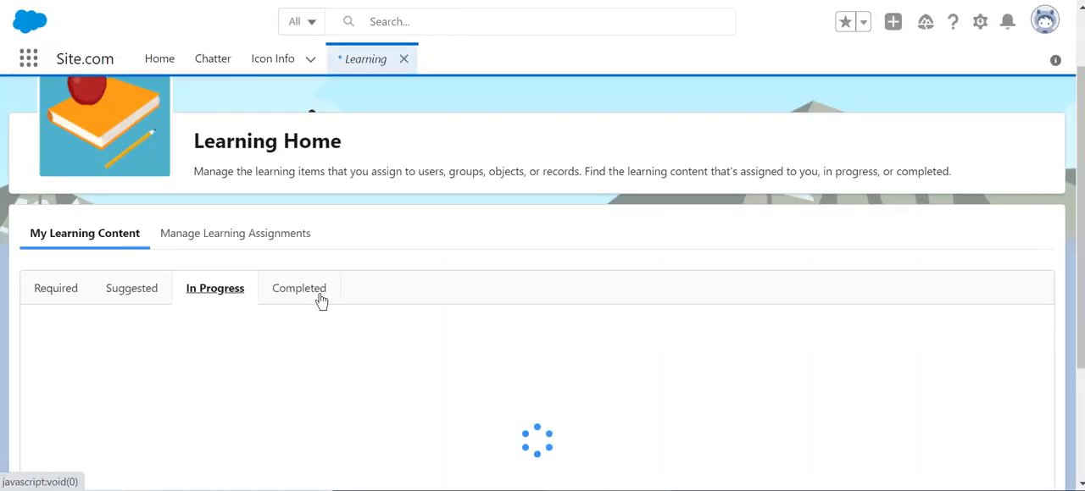
pyautogui.click(214, 288)
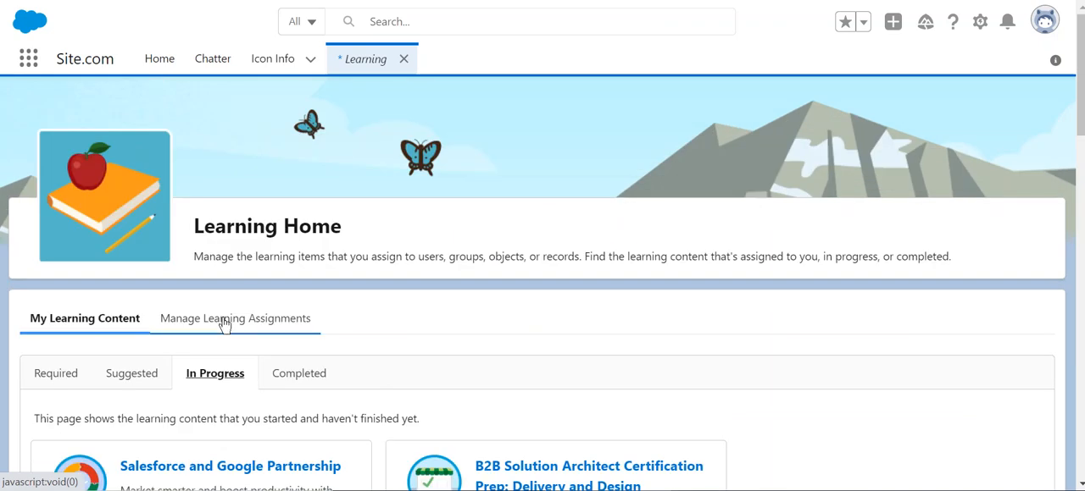
pyautogui.click(235, 317)
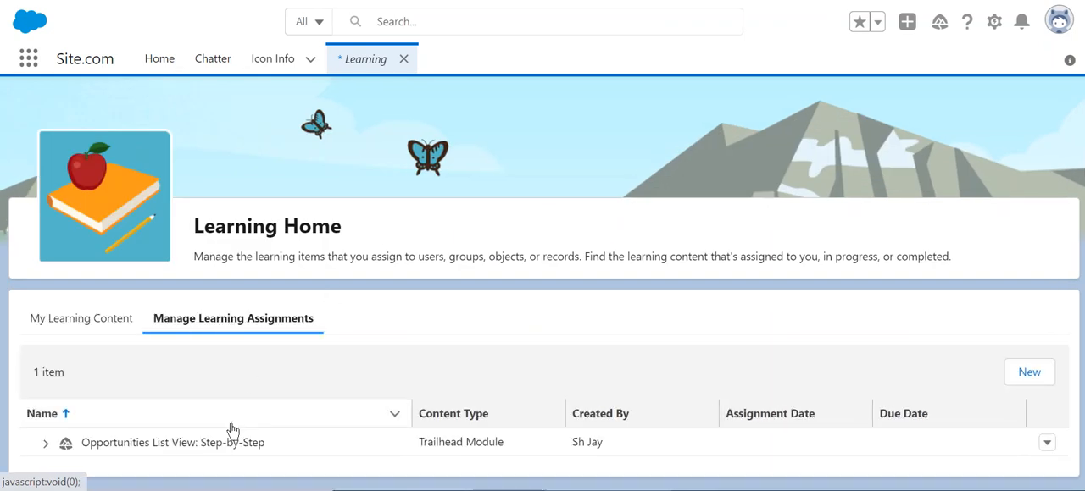
pyautogui.moveTo(288, 386)
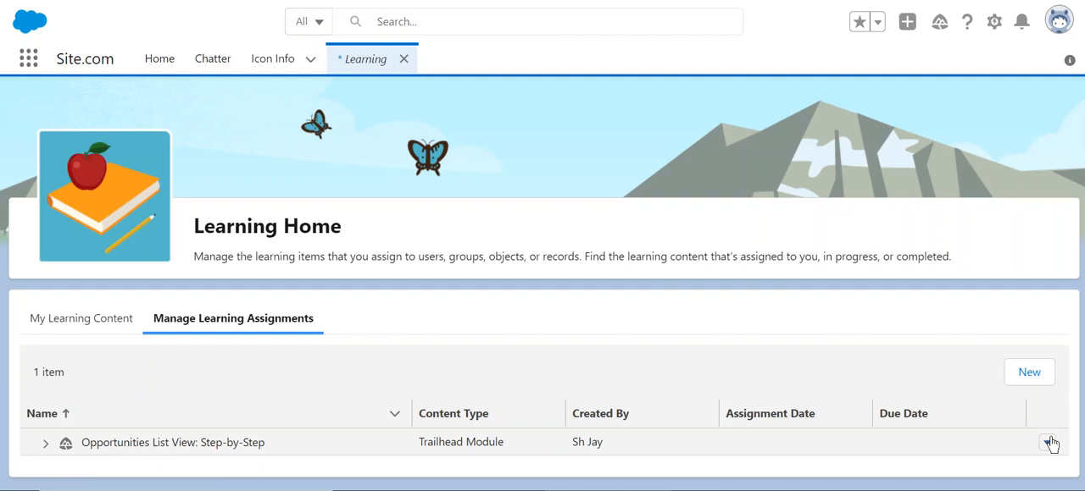
pyautogui.click(1051, 442)
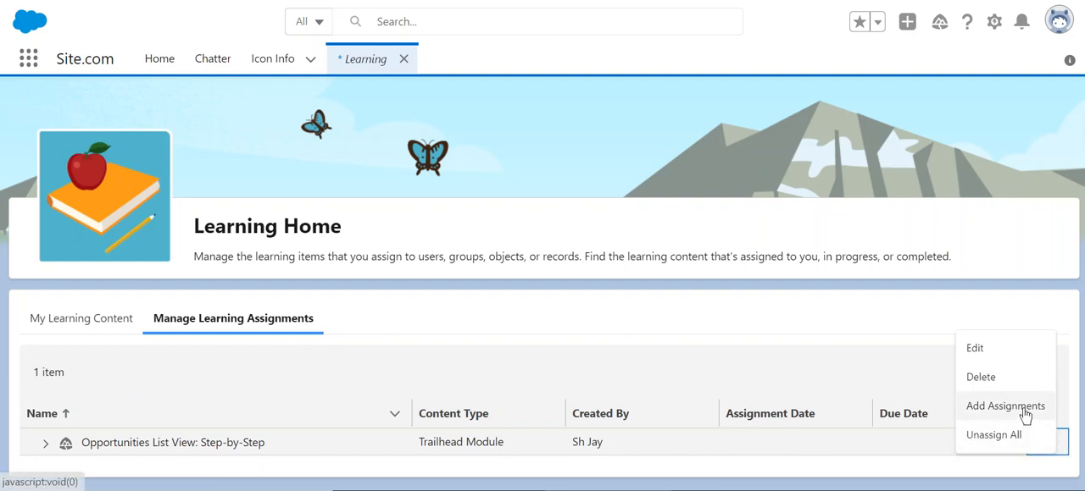
pyautogui.moveTo(1018, 413)
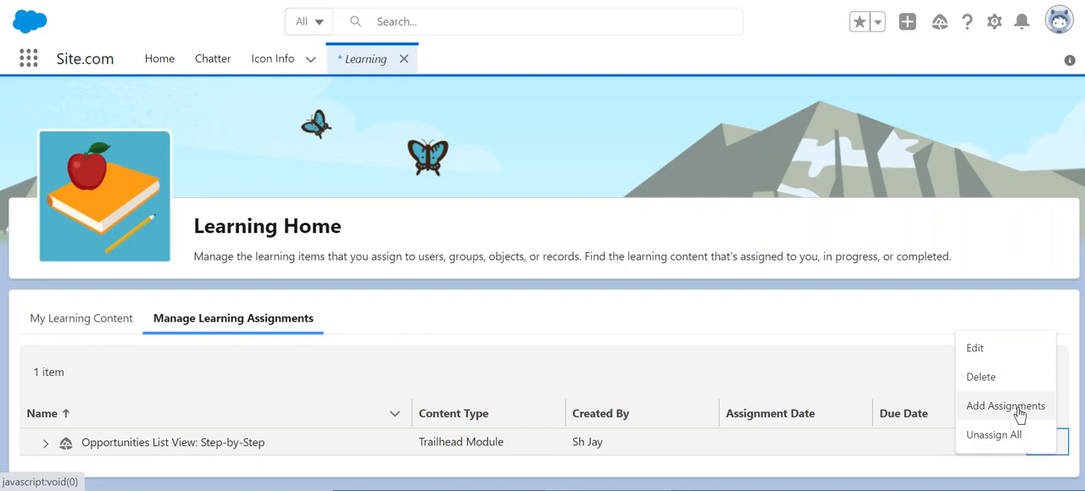
pyautogui.moveTo(1004, 435)
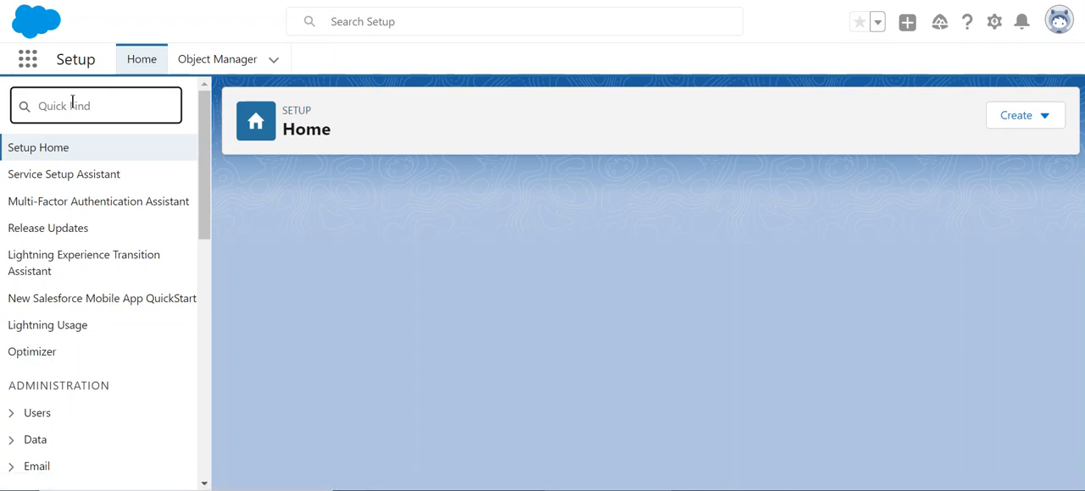
# - Search Setup for 'us' and open the Users list of five users
pyautogui.write('users')
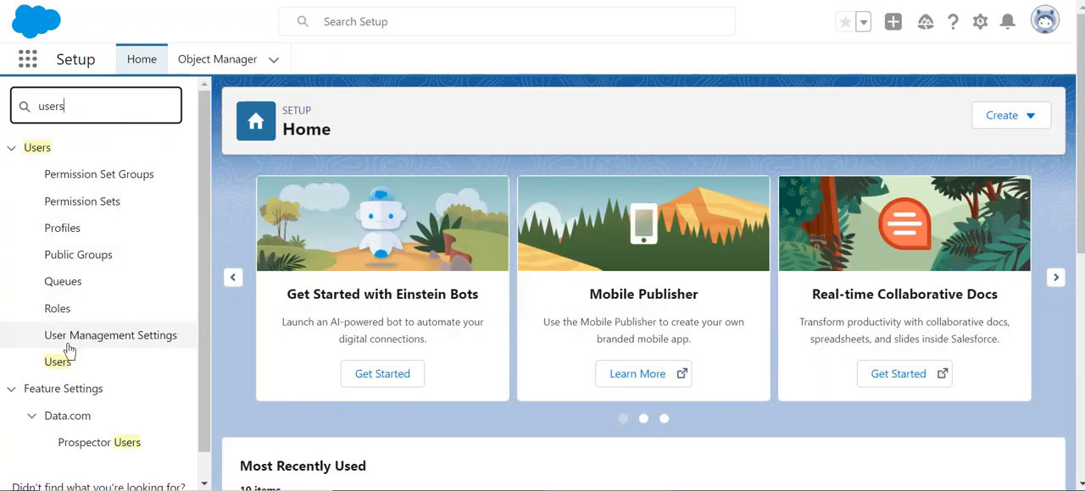
pyautogui.click(57, 362)
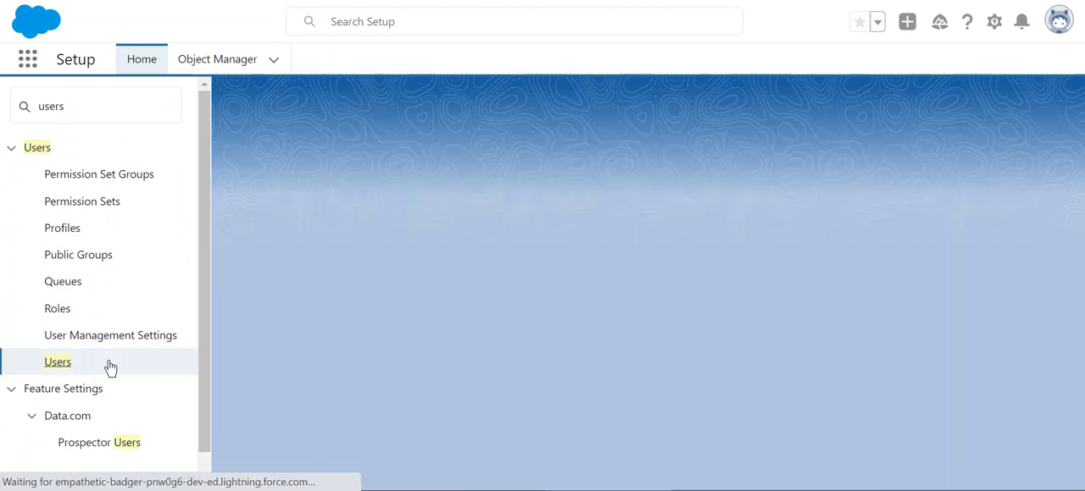
pyautogui.click(57, 362)
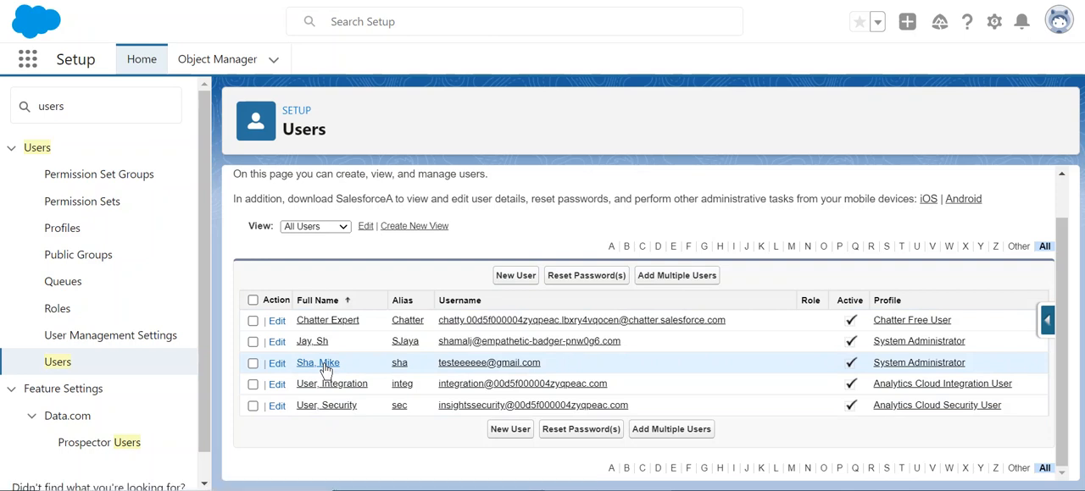
pyautogui.click(316, 363)
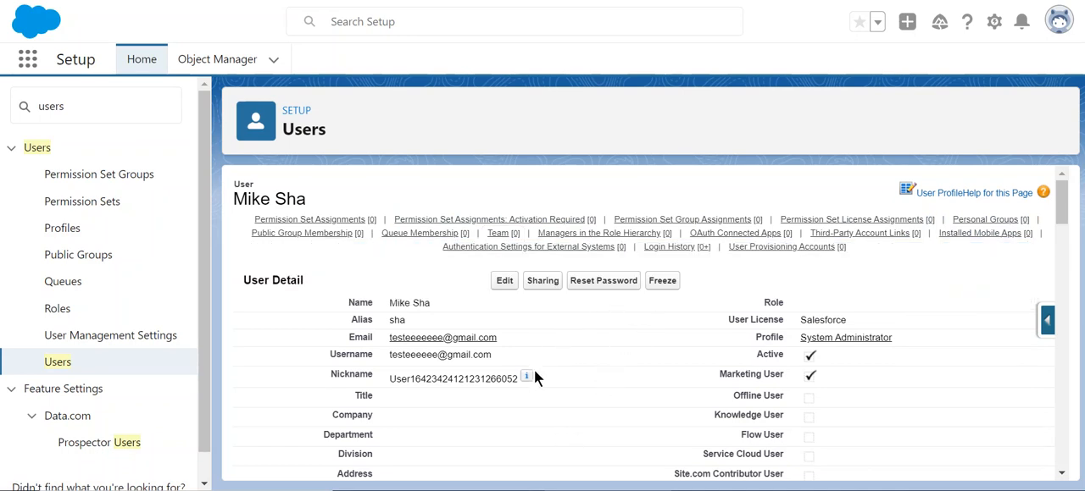
pyautogui.scroll(-3)
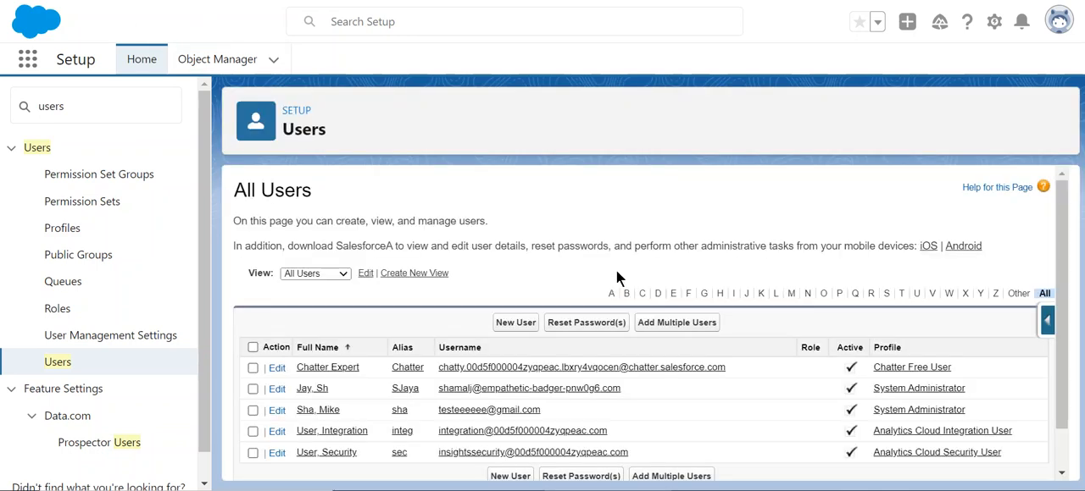
pyautogui.scroll(-3)
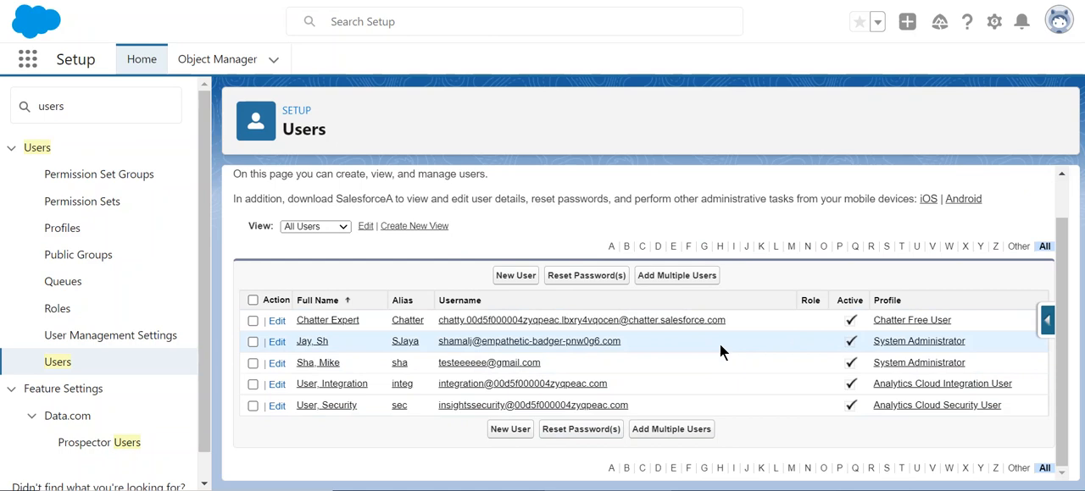
pyautogui.moveTo(767, 114)
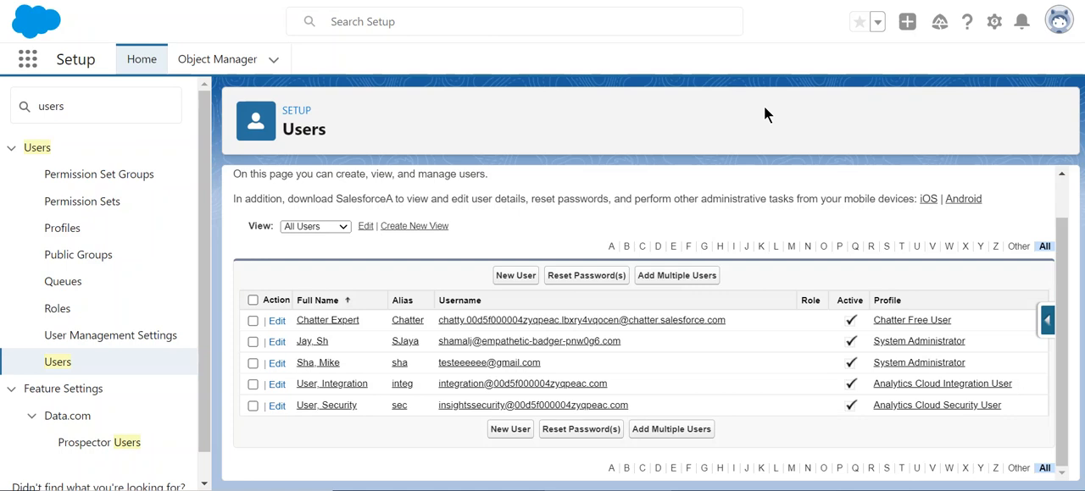
pyautogui.moveTo(324, 331)
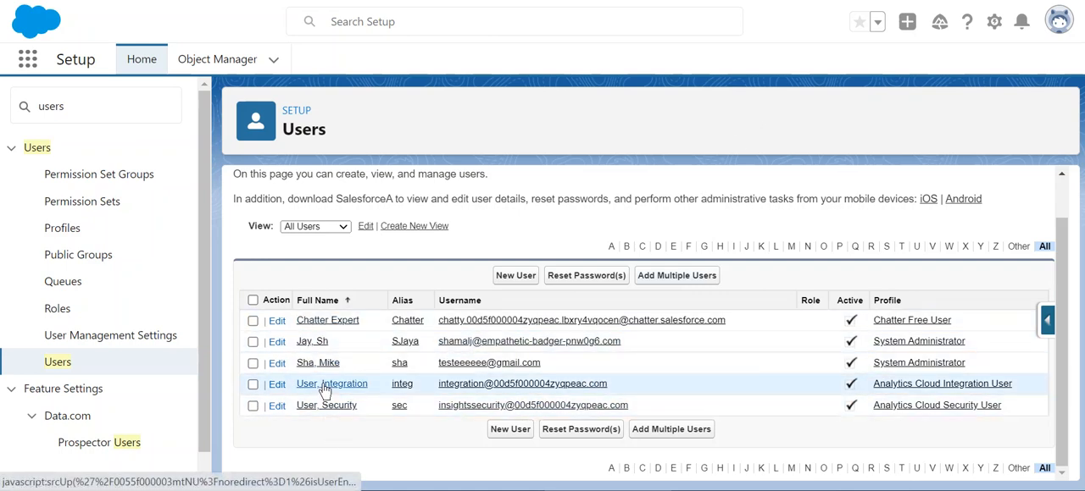
pyautogui.click(331, 384)
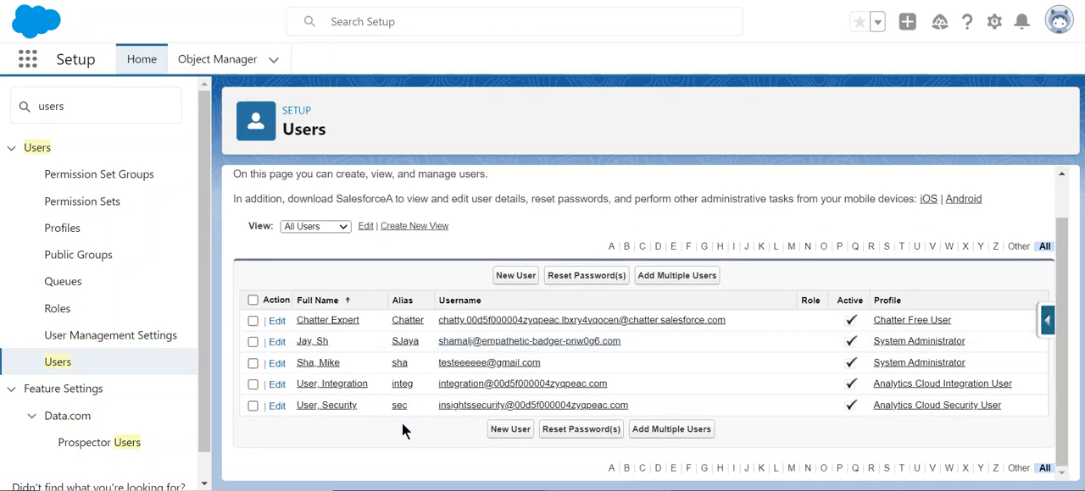
pyautogui.click(325, 405)
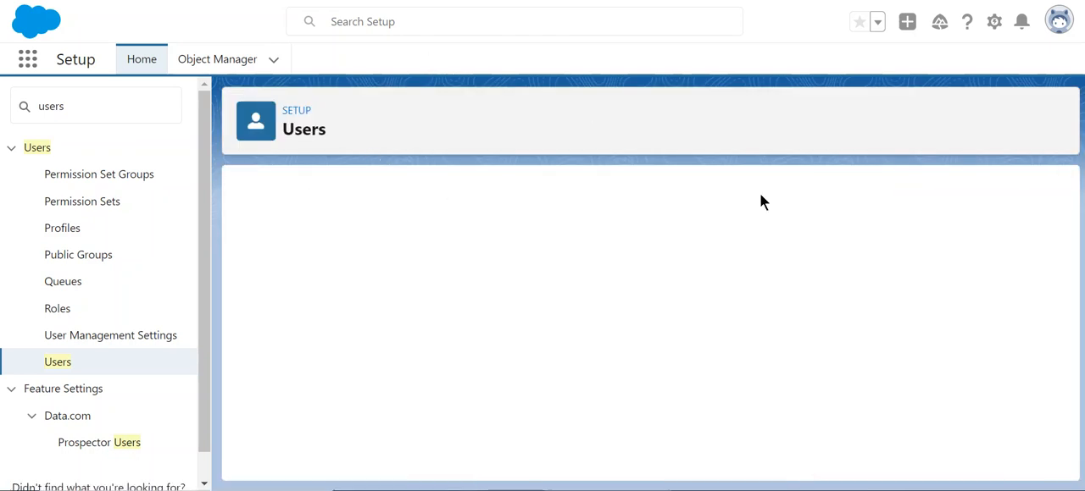
pyautogui.click(56, 362)
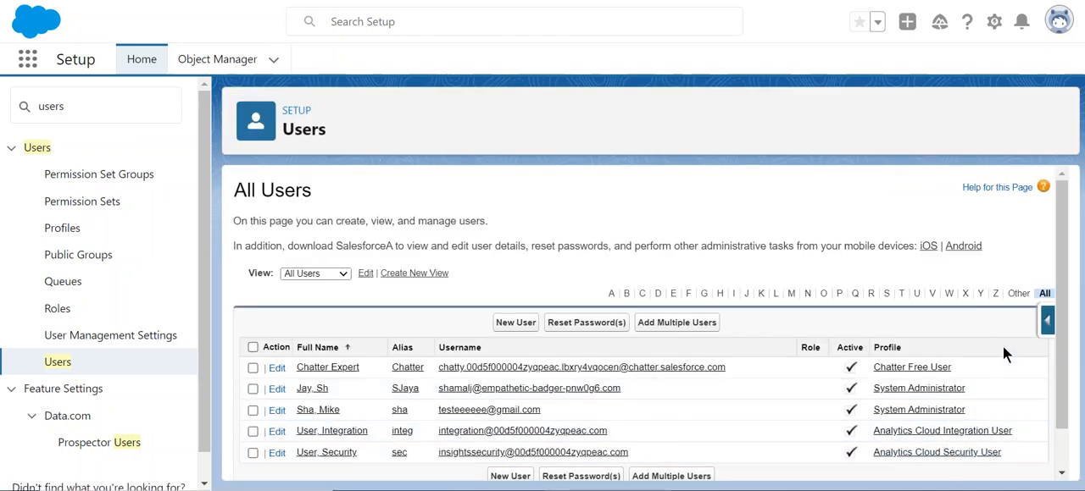
pyautogui.moveTo(1063, 170)
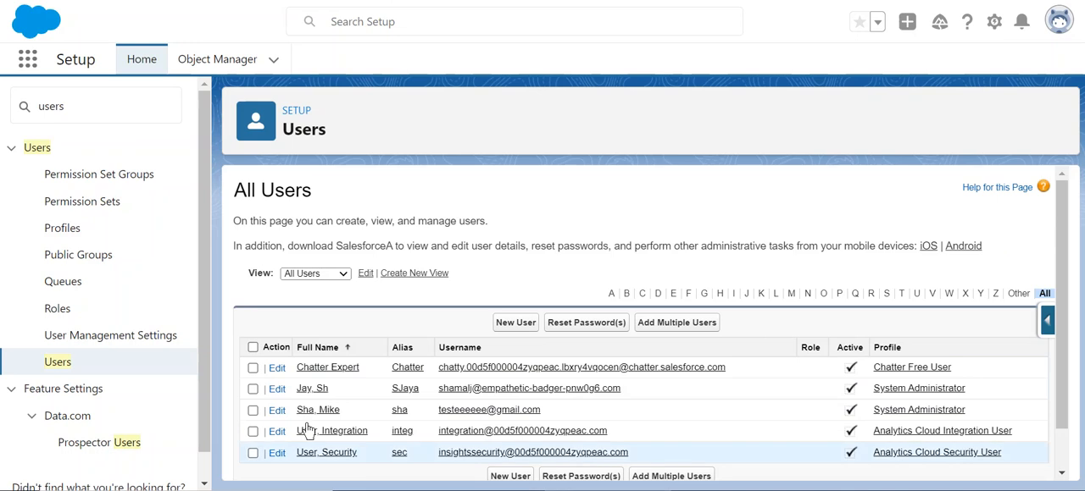
pyautogui.moveTo(598, 282)
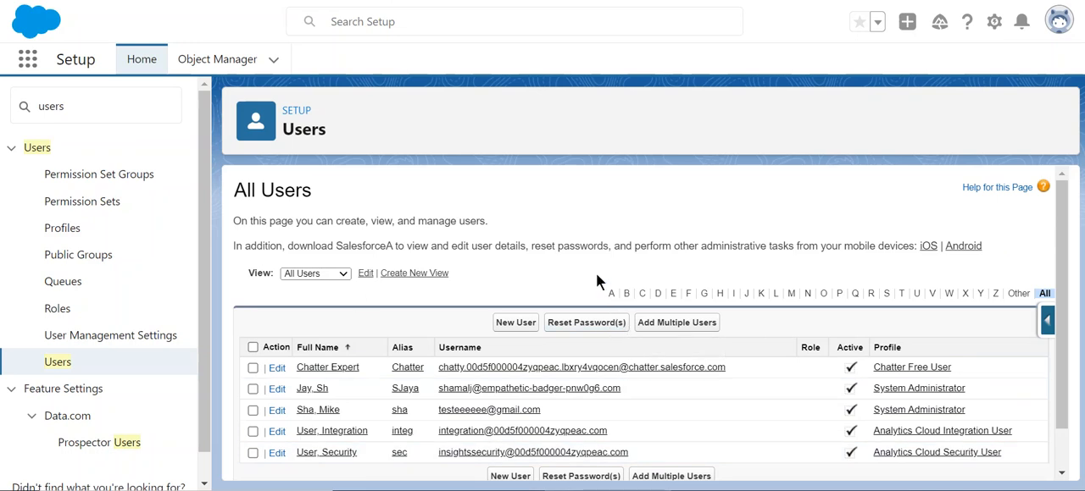
pyautogui.moveTo(596, 281)
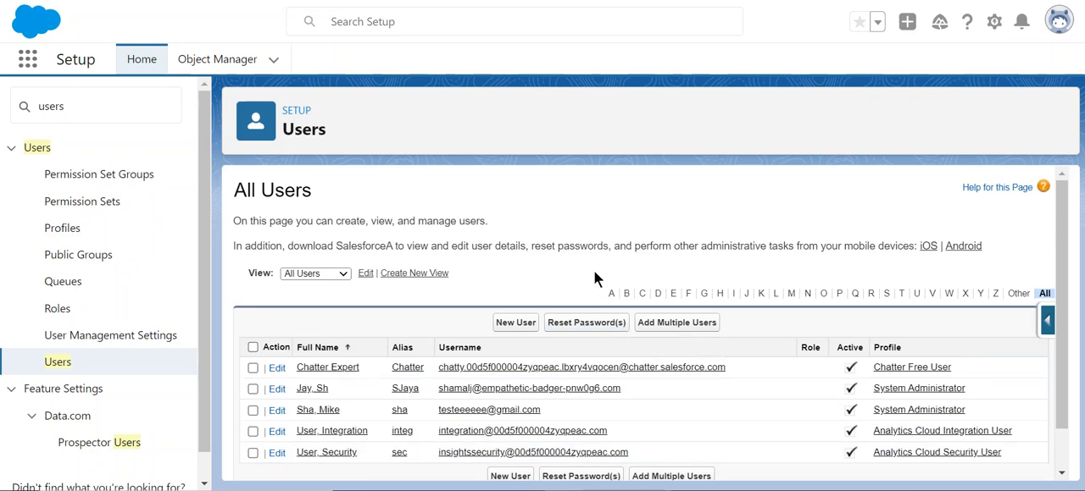